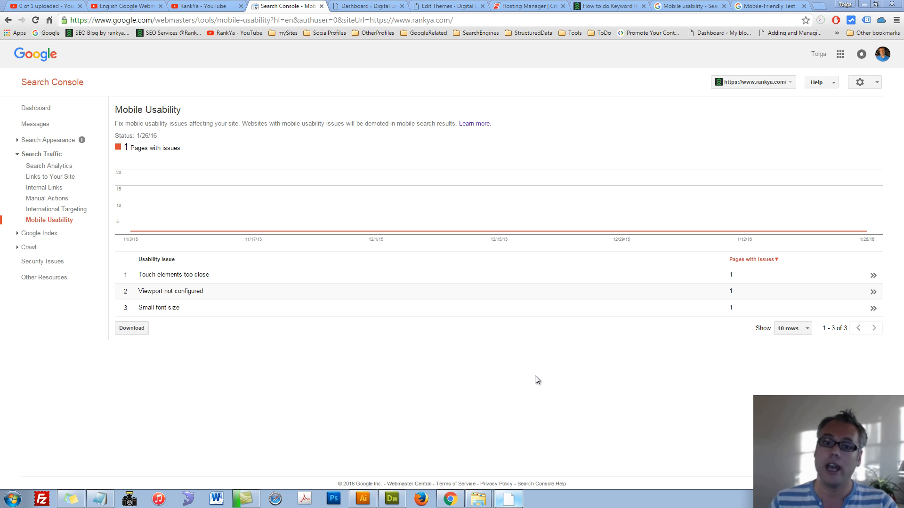
mouse_move(74, 105)
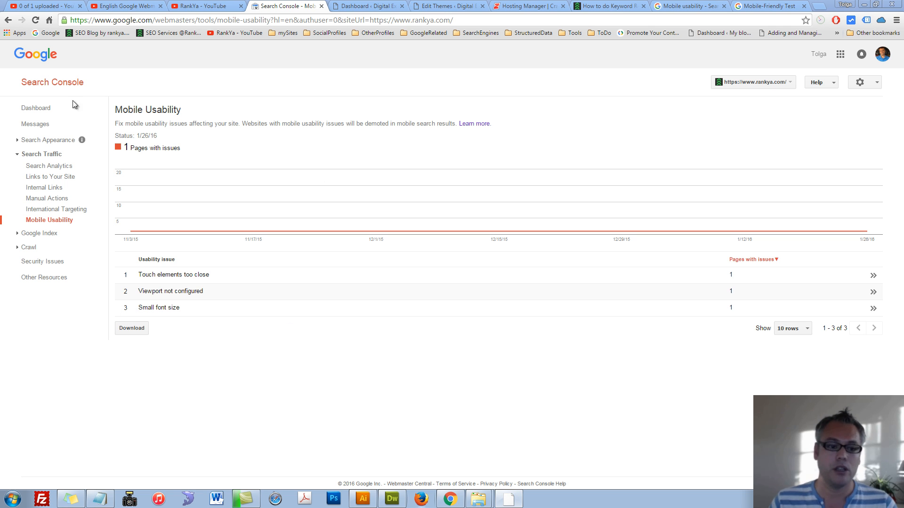
mouse_move(68, 220)
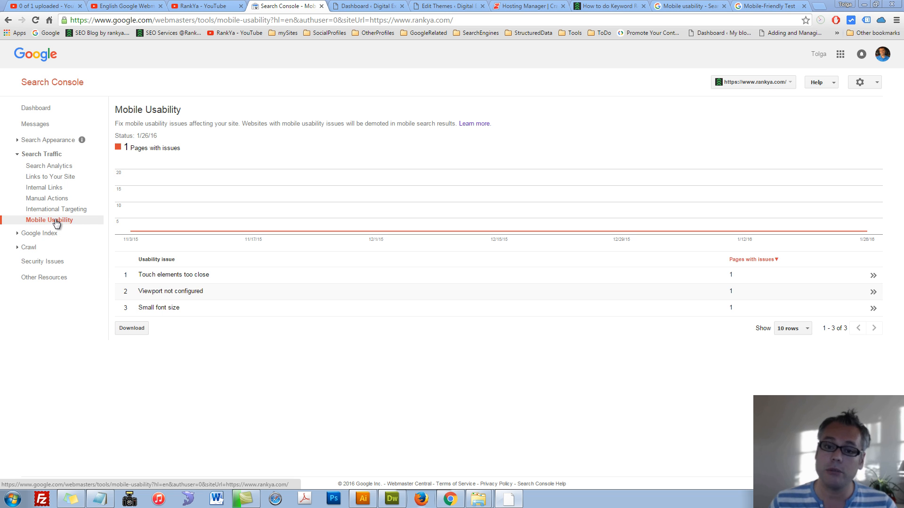
mouse_move(173, 275)
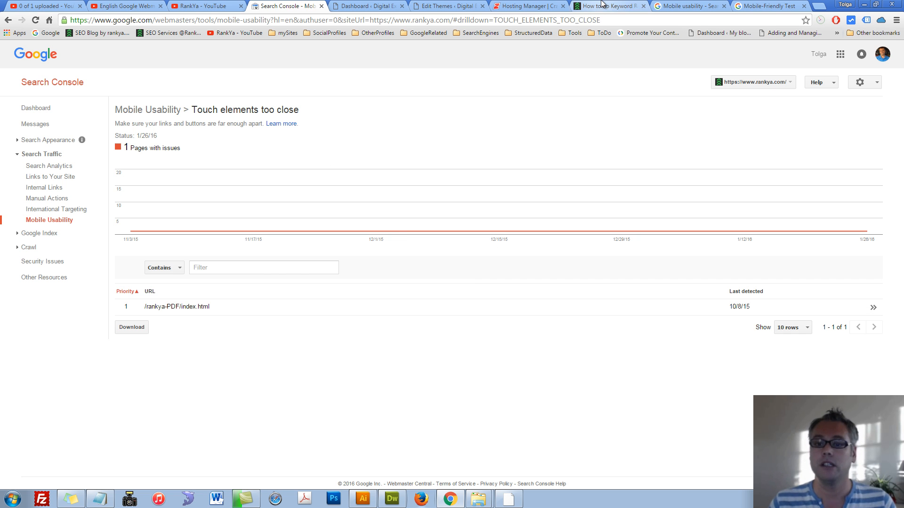
- Switch to the live 'How to do Keyword Research in 2016' post tab
left_click(606, 6)
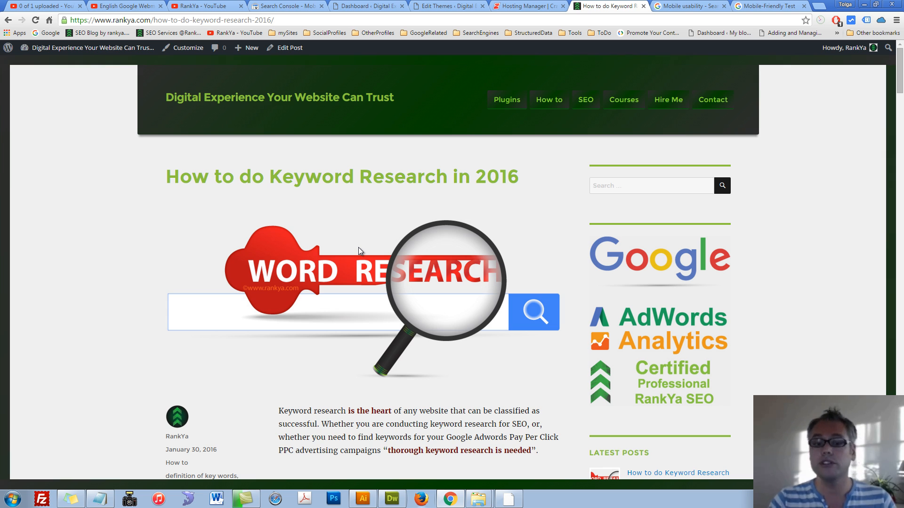
- Open DevTools (F12) docked at the bottom of the keyword research post
key("F12")
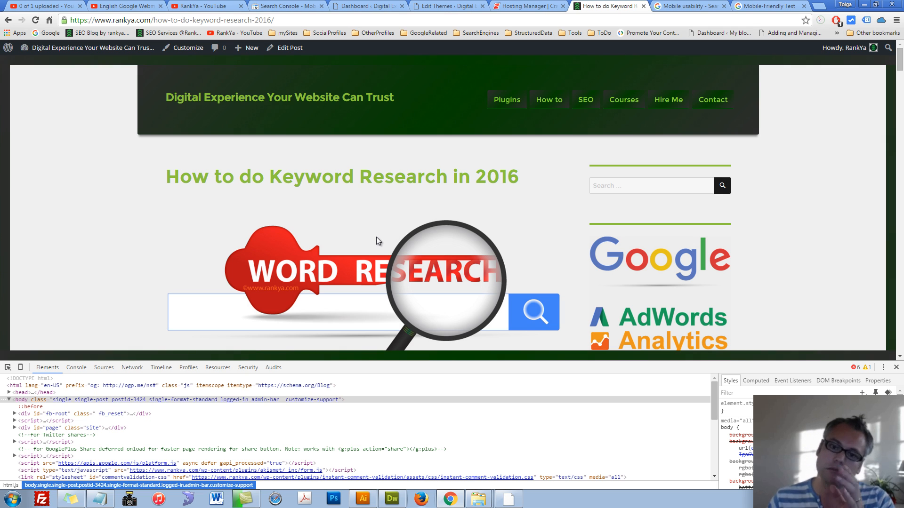
mouse_move(378, 231)
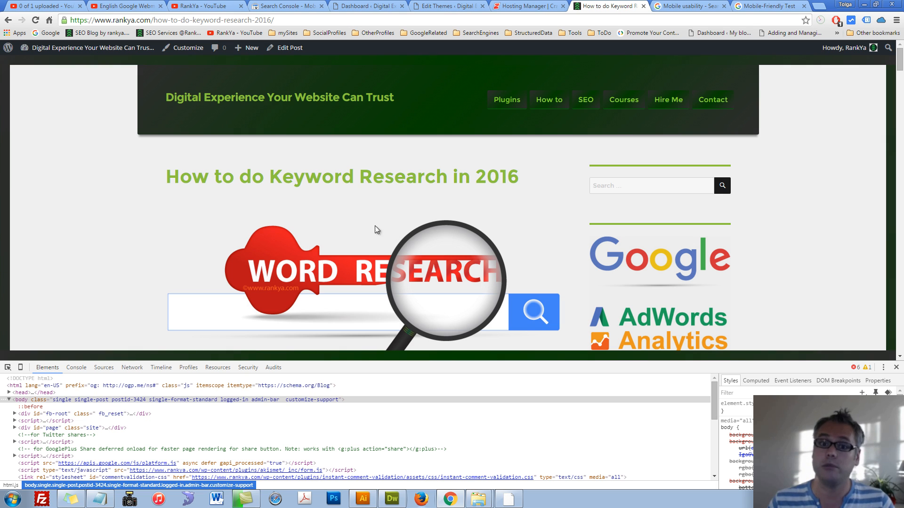
mouse_move(339, 214)
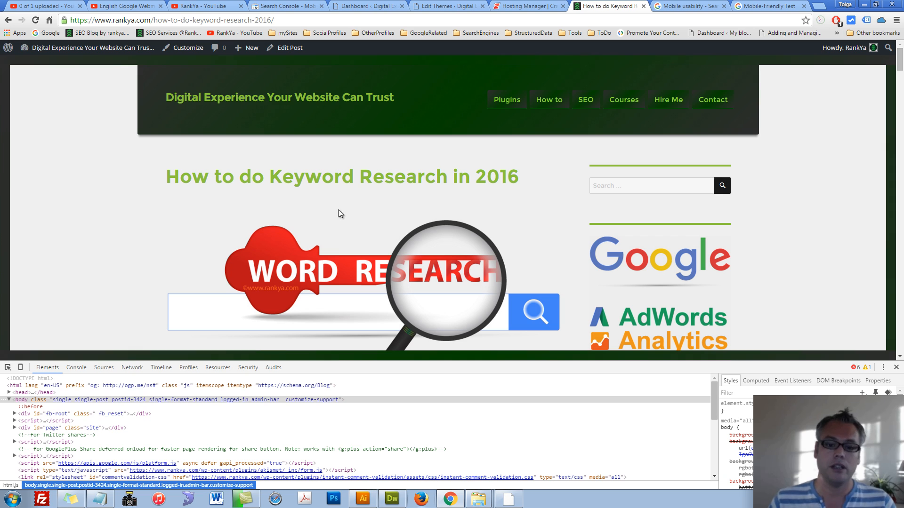
mouse_move(392, 218)
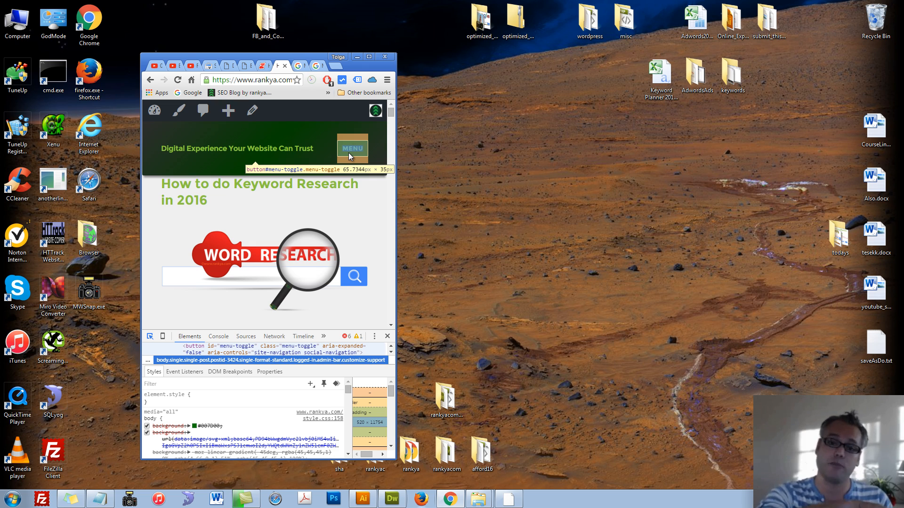
mouse_move(332, 224)
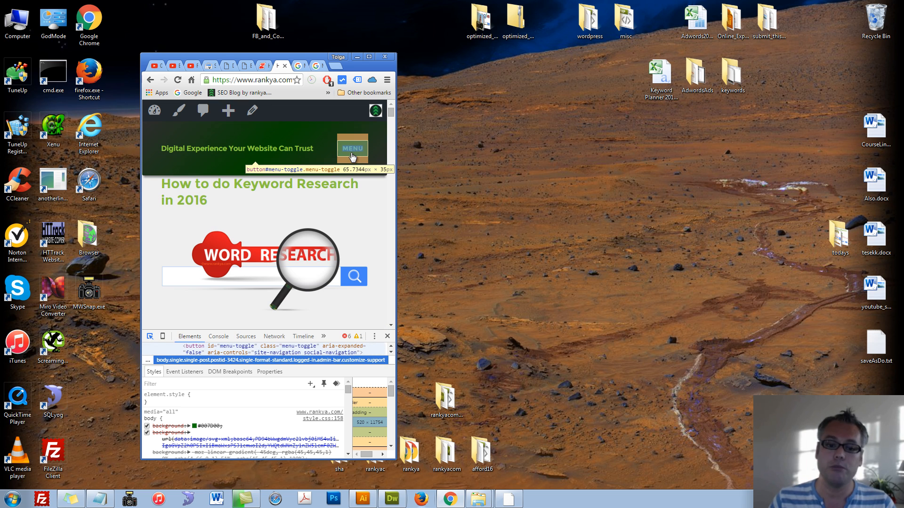
- Expand the site's mobile MENU toggle at the narrowed browser width
left_click(351, 147)
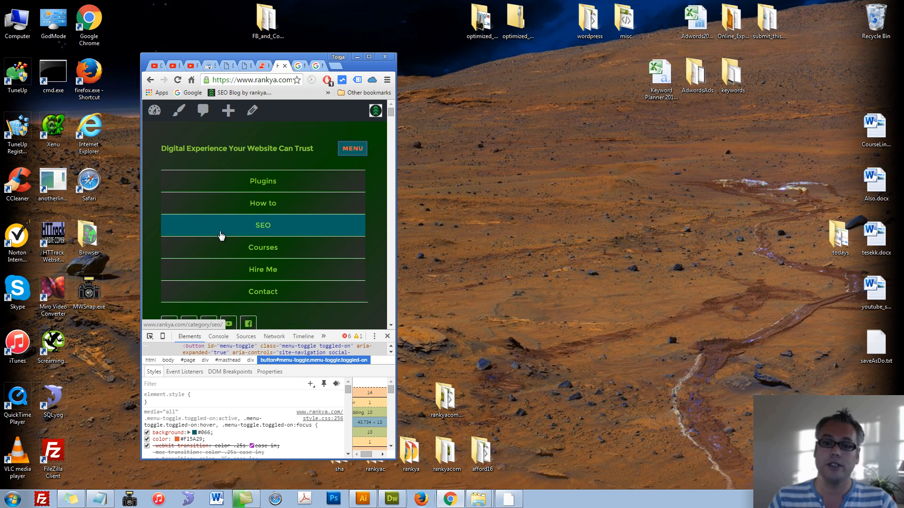
mouse_move(222, 234)
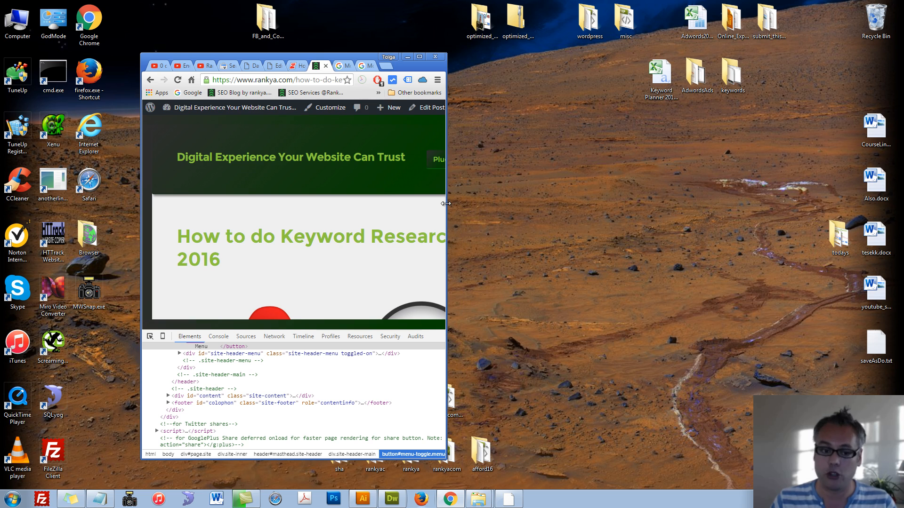
- Inspect the Plugins menu item with the element picker in the navigation
left_click(398, 148)
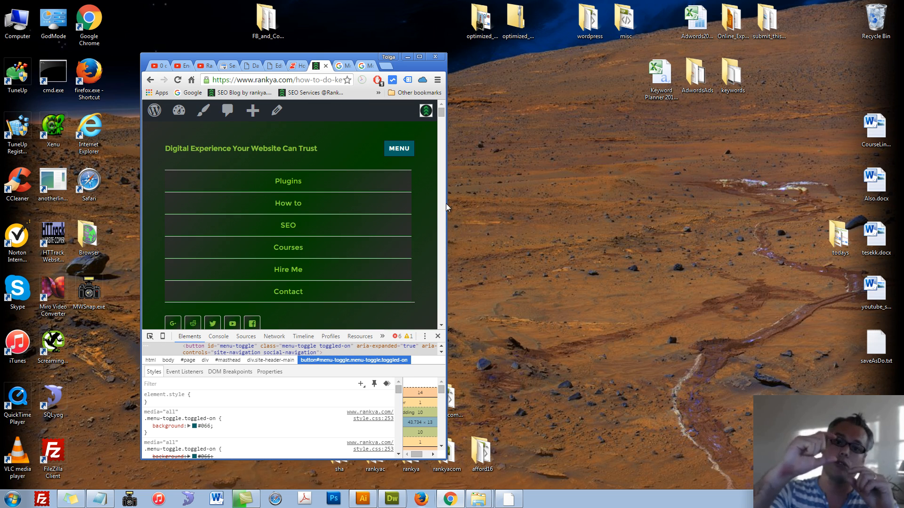
mouse_move(448, 238)
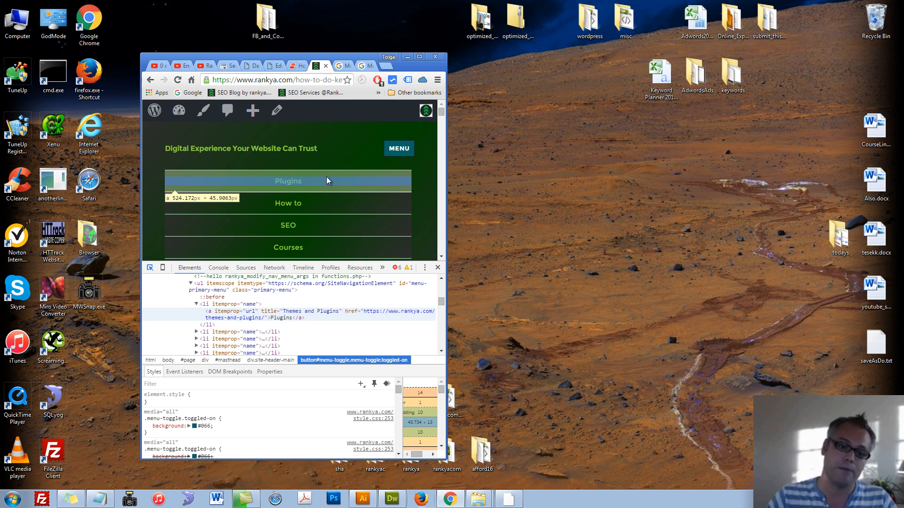
mouse_move(341, 186)
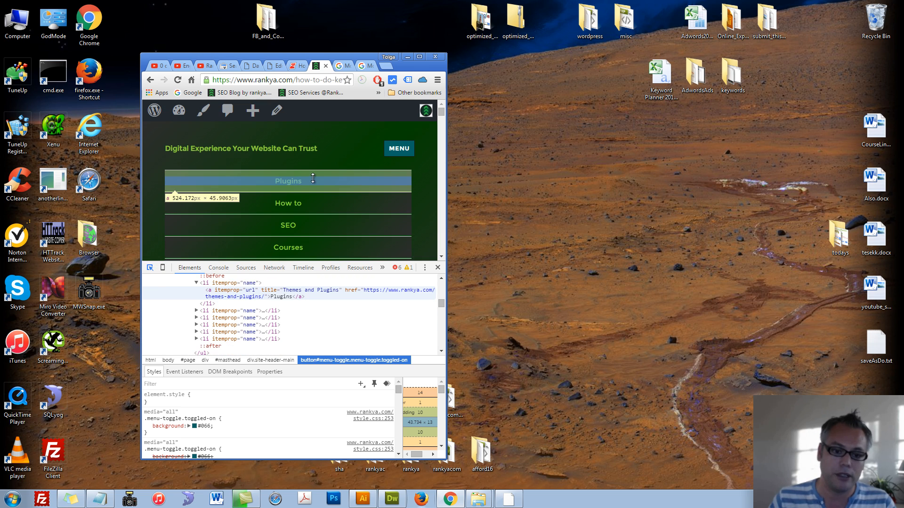
left_click(149, 267)
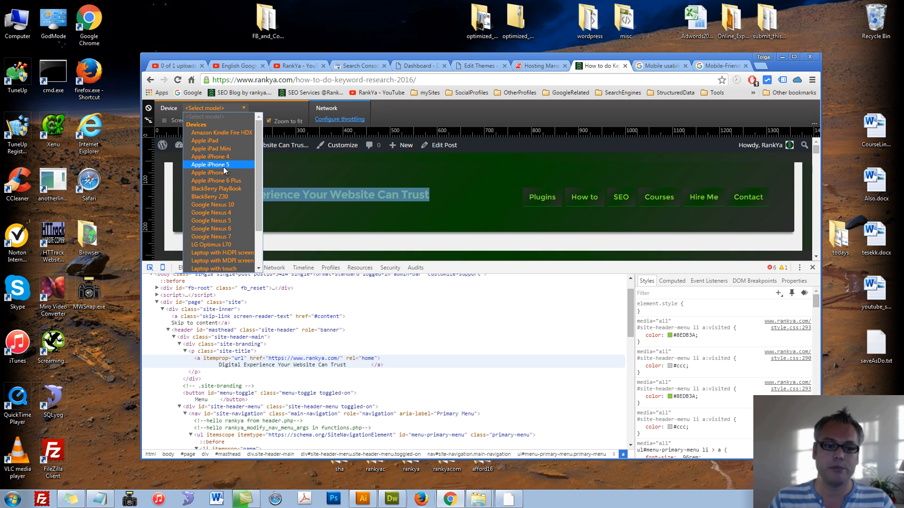
- Emulate an Apple iPhone 5 and toggle the menu, then switch to Apple iPad 768×1024
left_click(210, 164)
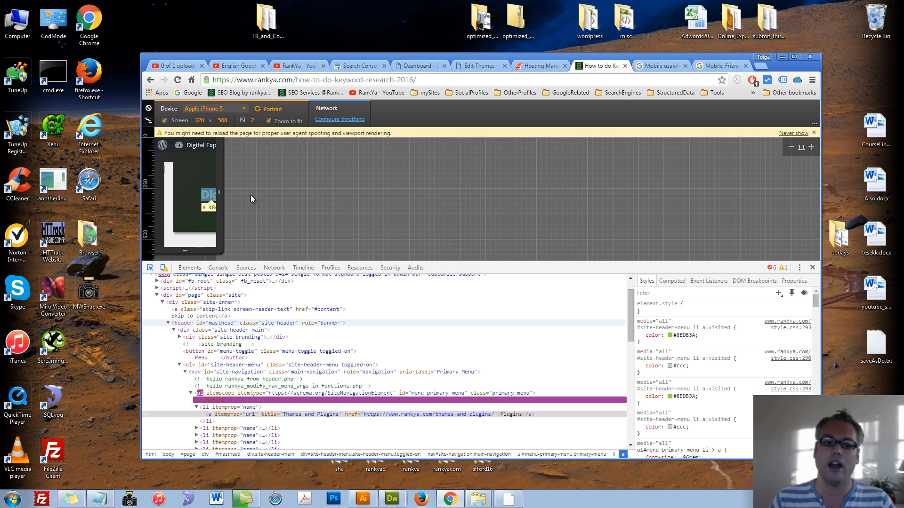
left_click(205, 157)
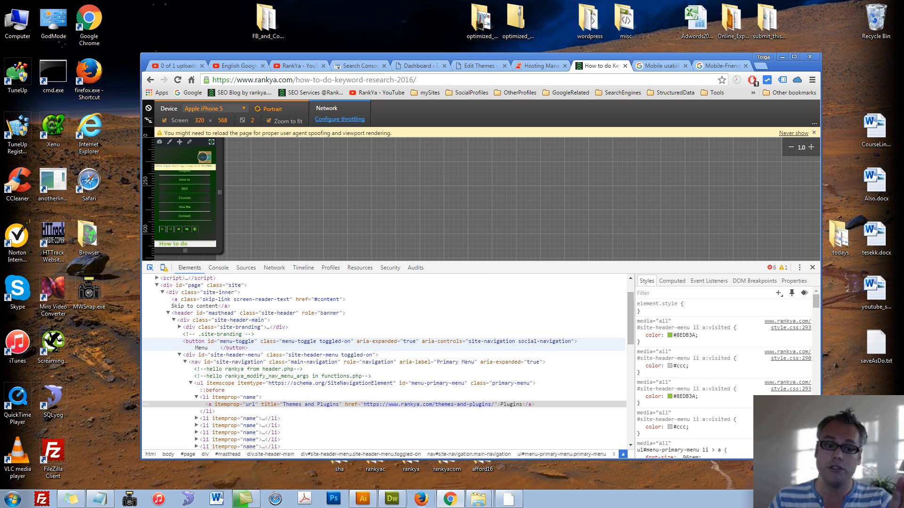
left_click(204, 157)
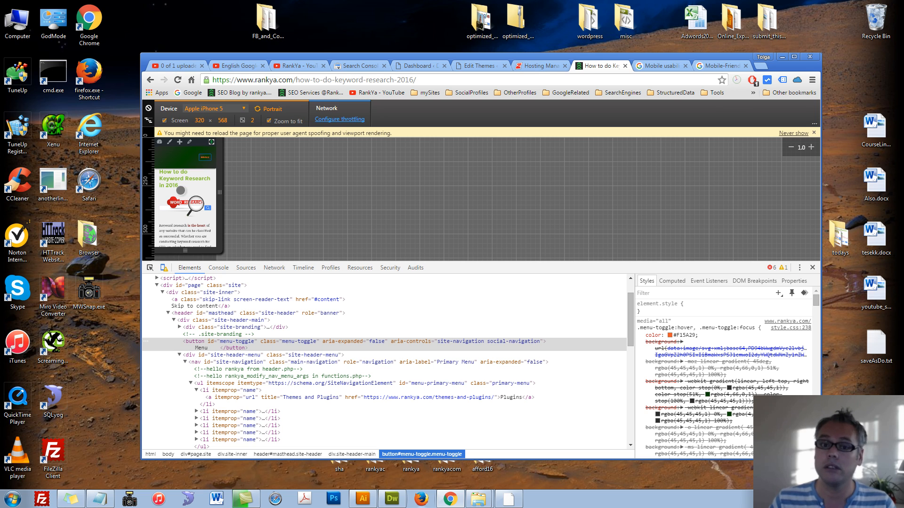
mouse_move(179, 193)
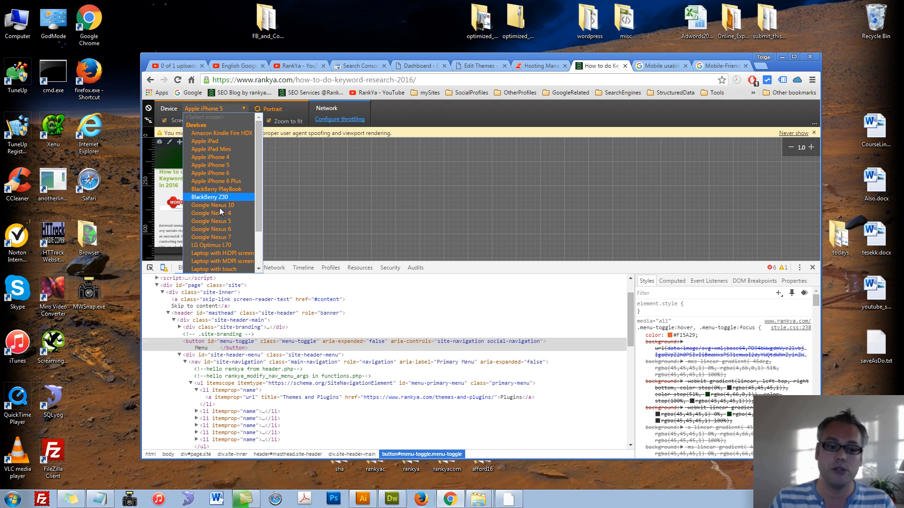
left_click(210, 141)
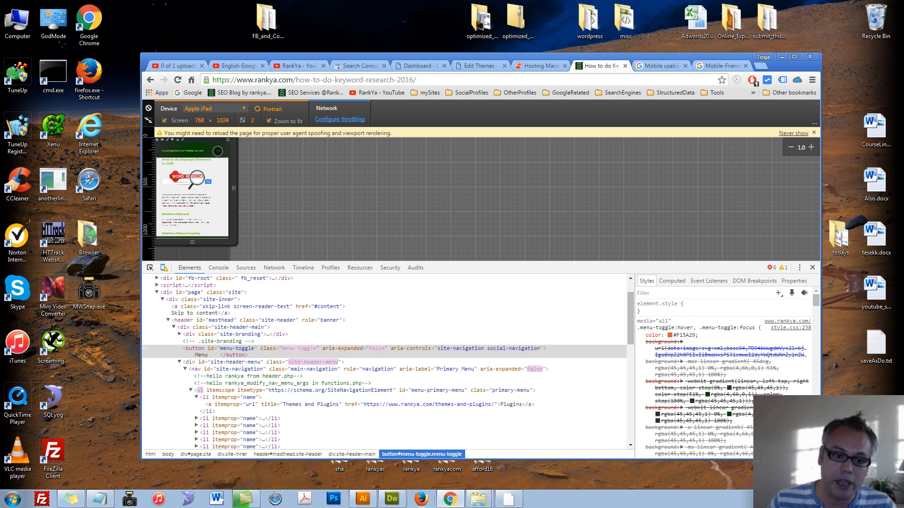
left_click(215, 161)
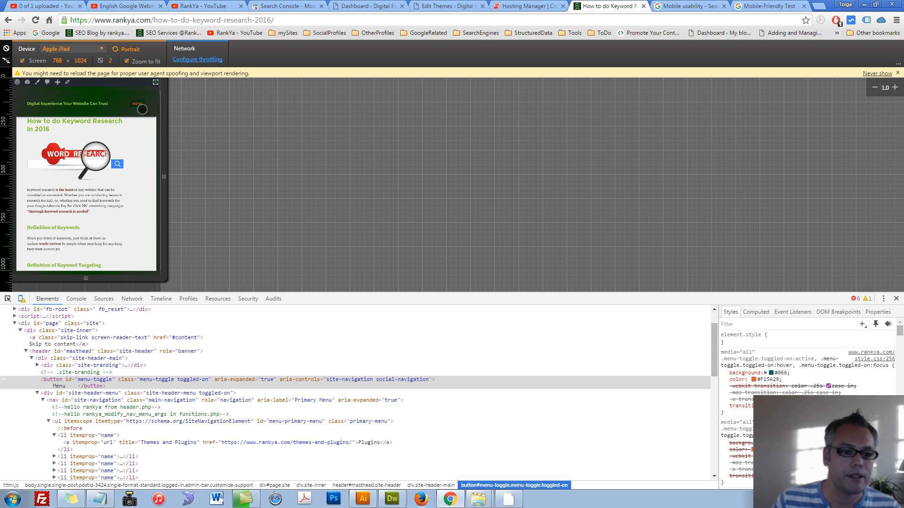
- Add inline padding-top and padding-bottom in rem to the Plugins link via element.style
left_click(138, 105)
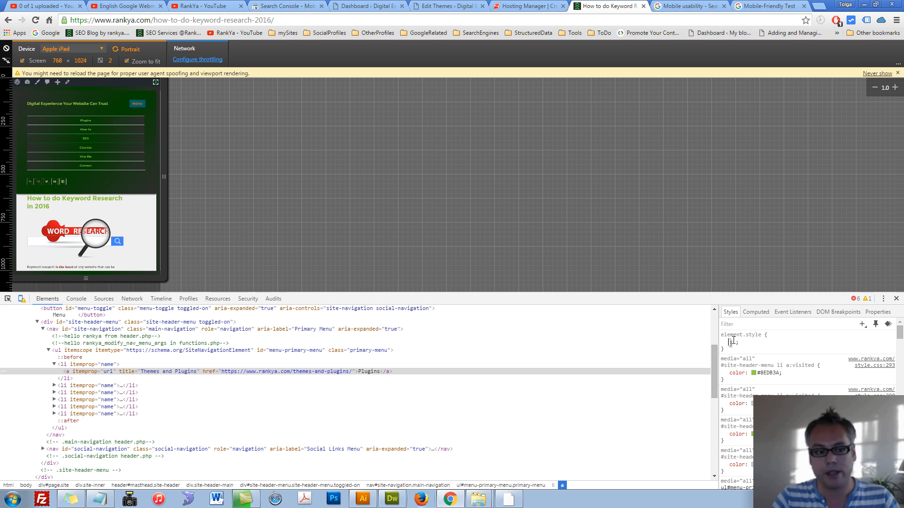
type("padding-bottom: 1")
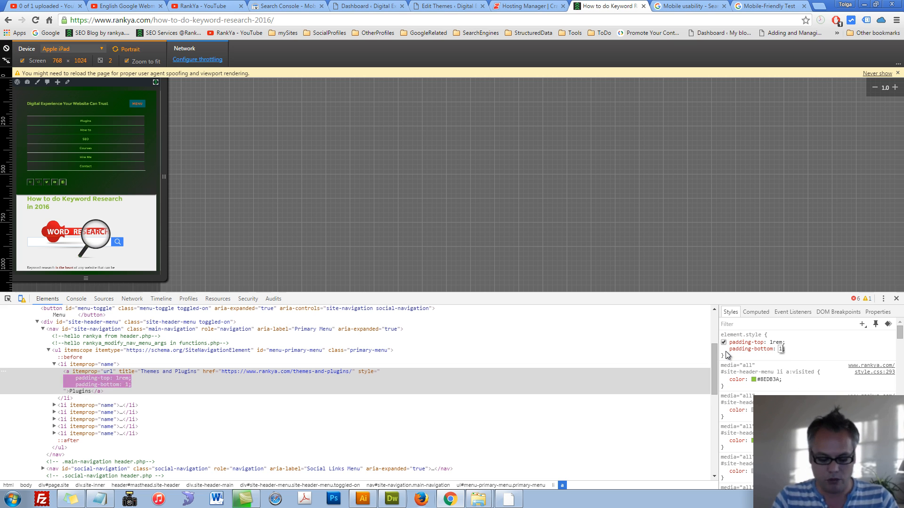
type("rem;")
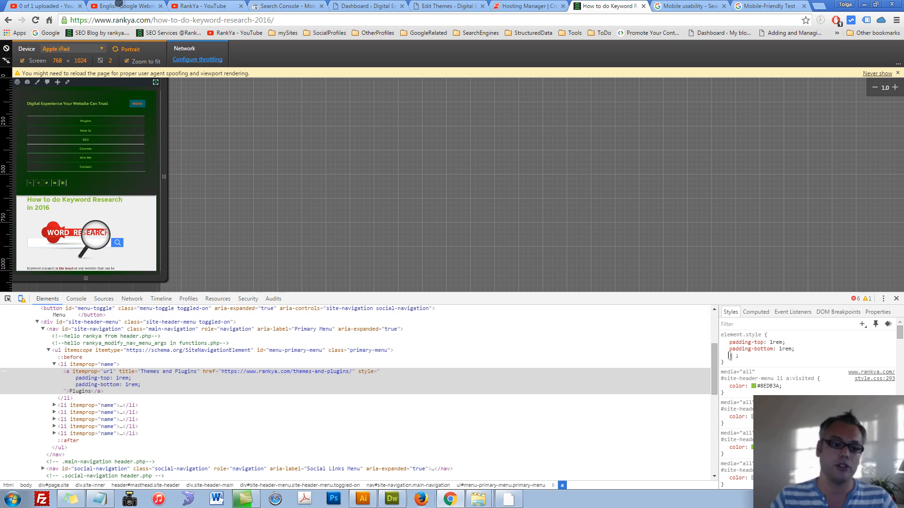
mouse_move(117, 145)
type("6")
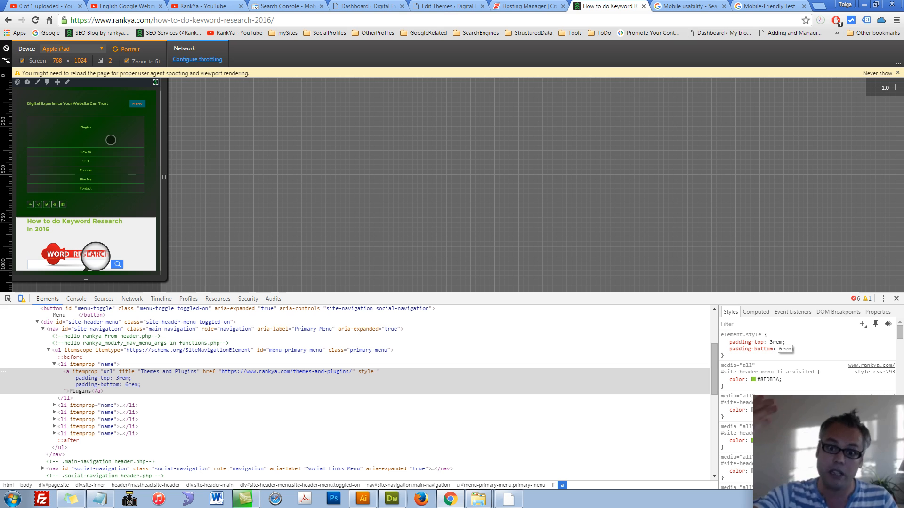
mouse_move(299, 175)
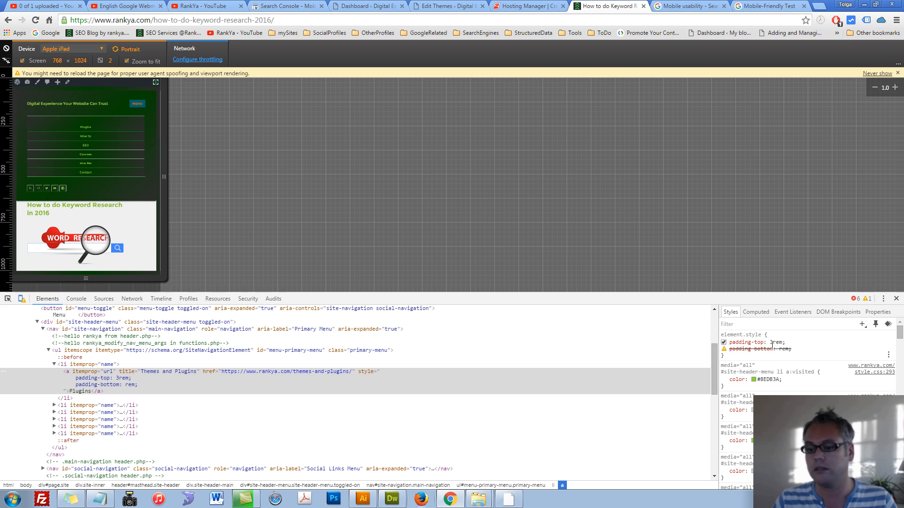
- Disable the test padding and add margin-top and margin-bottom of 3rem to the Plugins link
left_click(782, 348)
type("1")
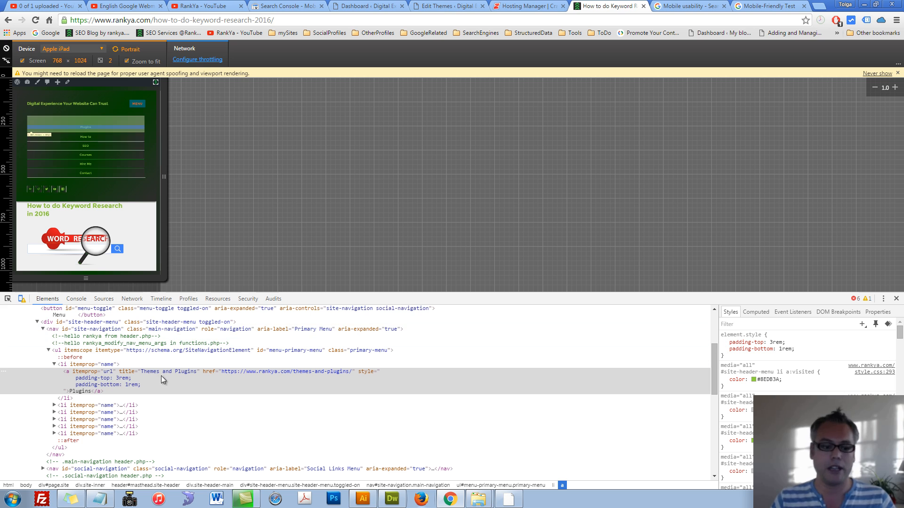
mouse_move(170, 380)
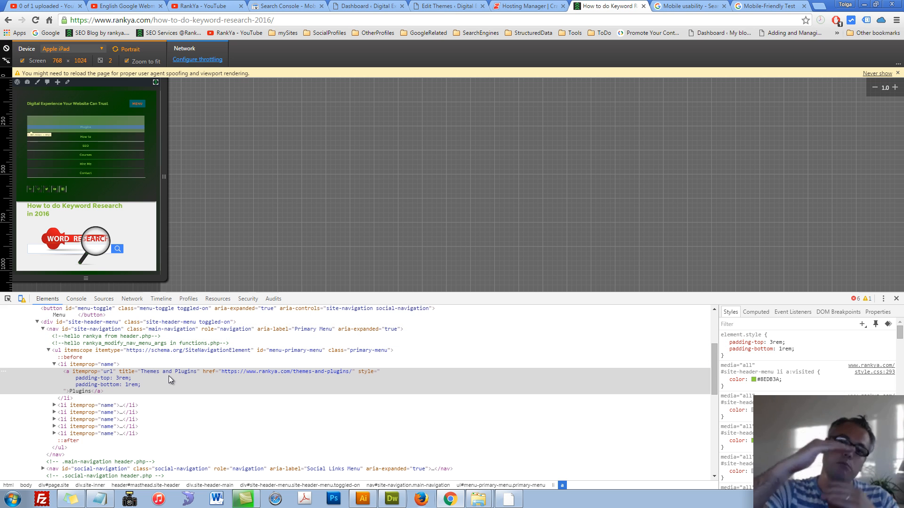
left_click(723, 349)
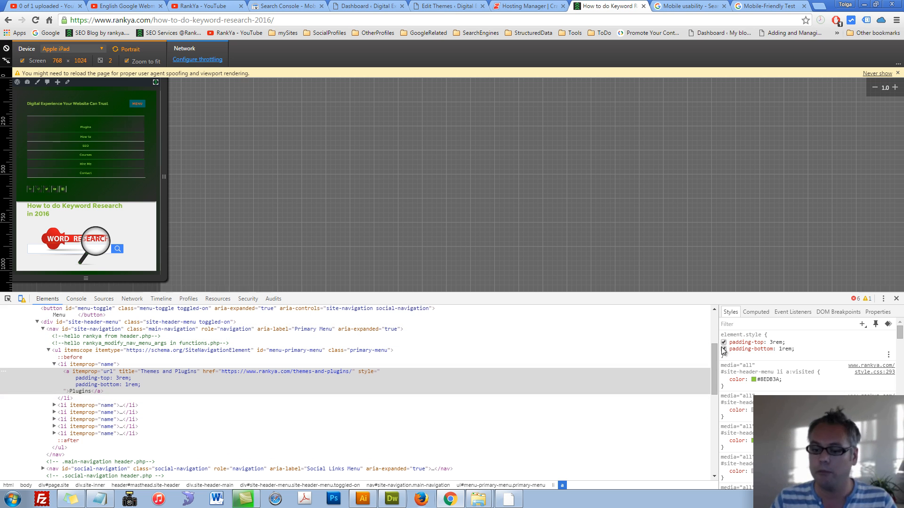
left_click(724, 342)
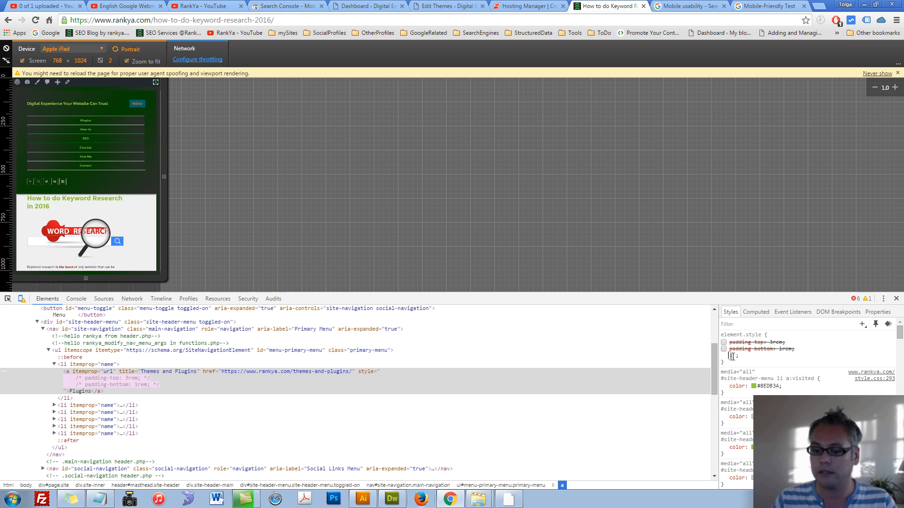
type("margin-top: ;")
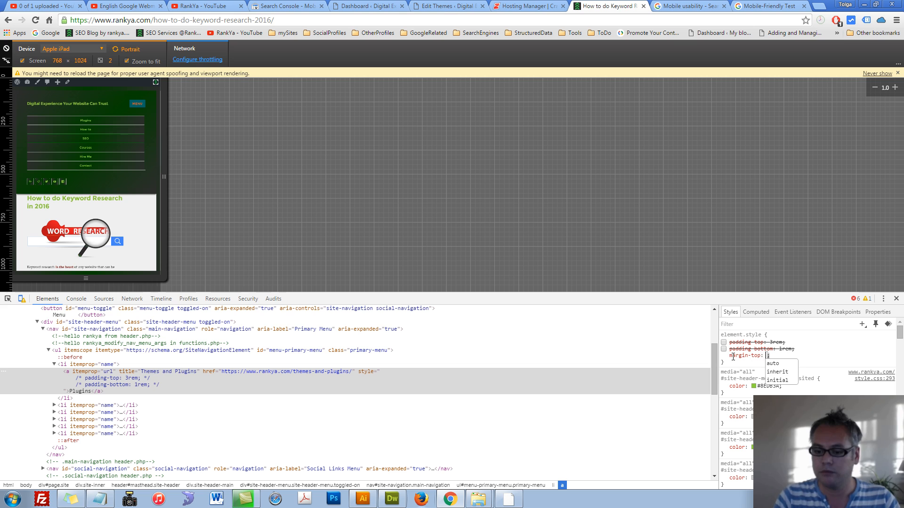
type("3rem")
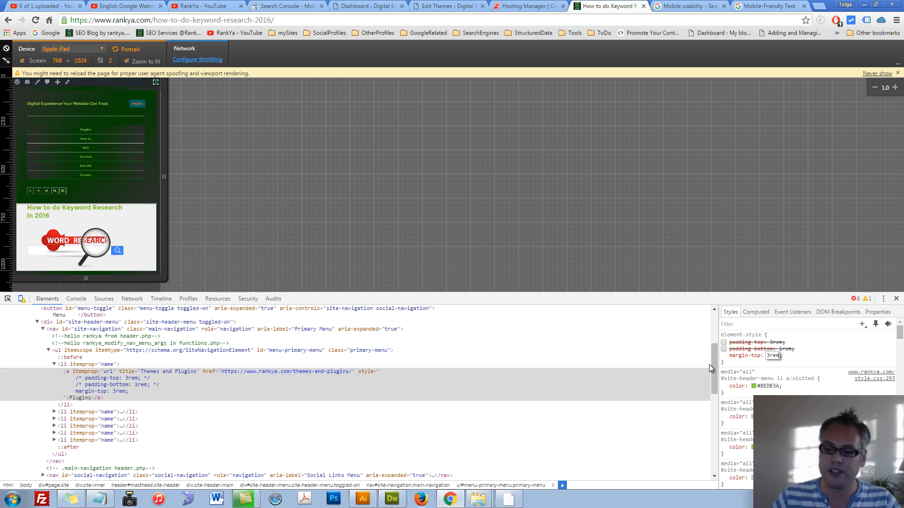
left_click(724, 355)
type("margin-bottom: 3rem;")
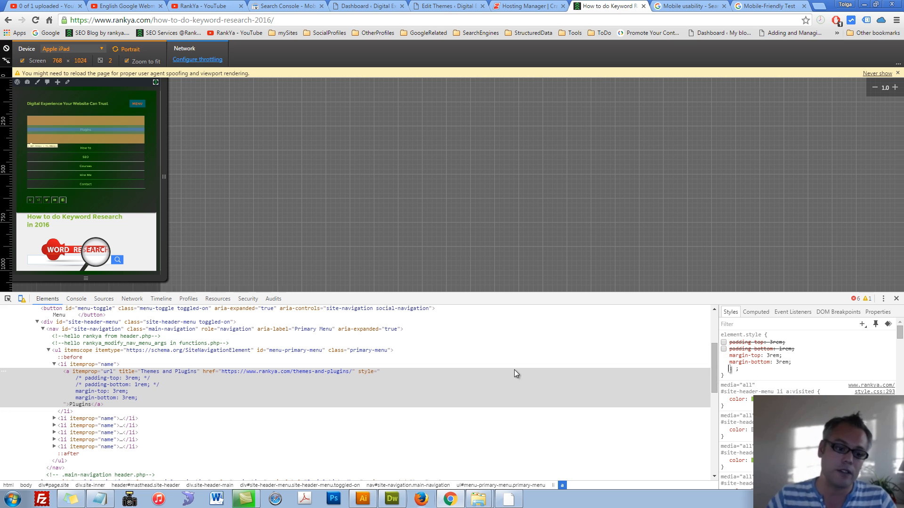
- Select the primary navigation element, then move to the child theme stylesheet editor
left_click(87, 364)
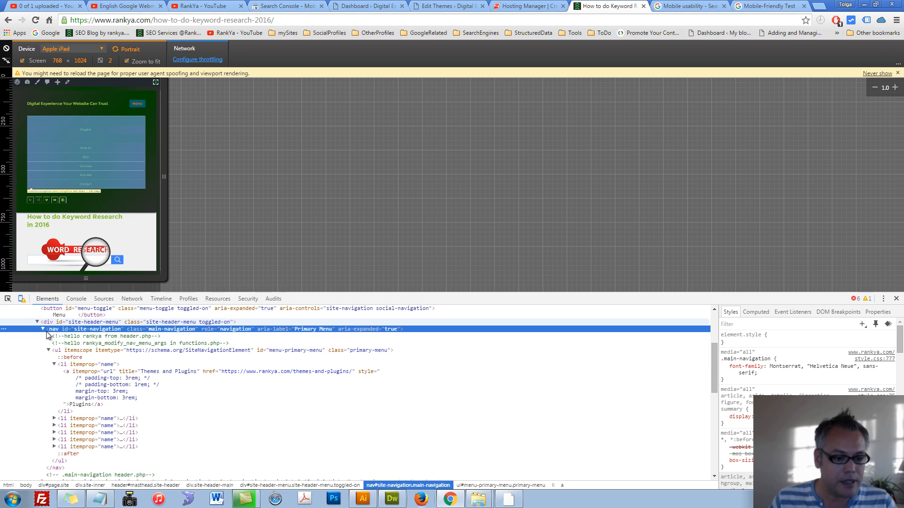
mouse_move(86, 333)
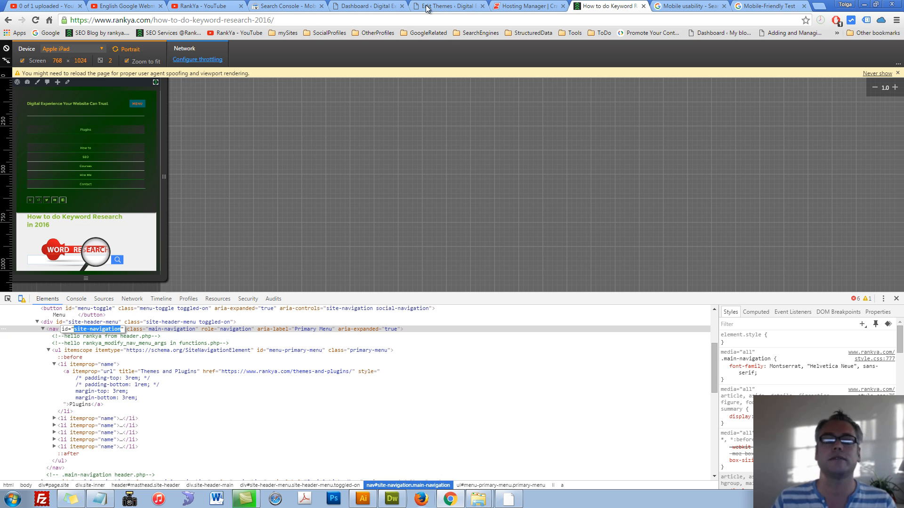
left_click(447, 7)
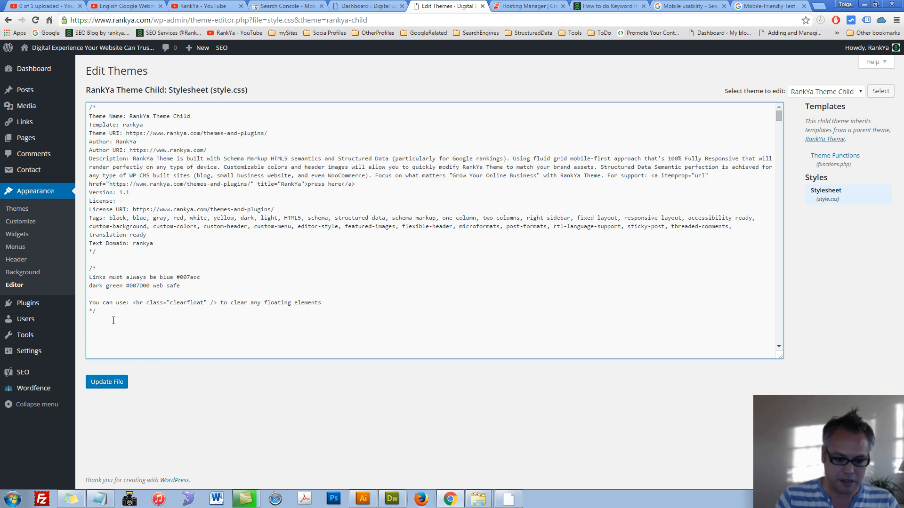
- Write '#site-navigation ul' at the end of style.css, then inspect the first menu list item in DevTools
type("#")
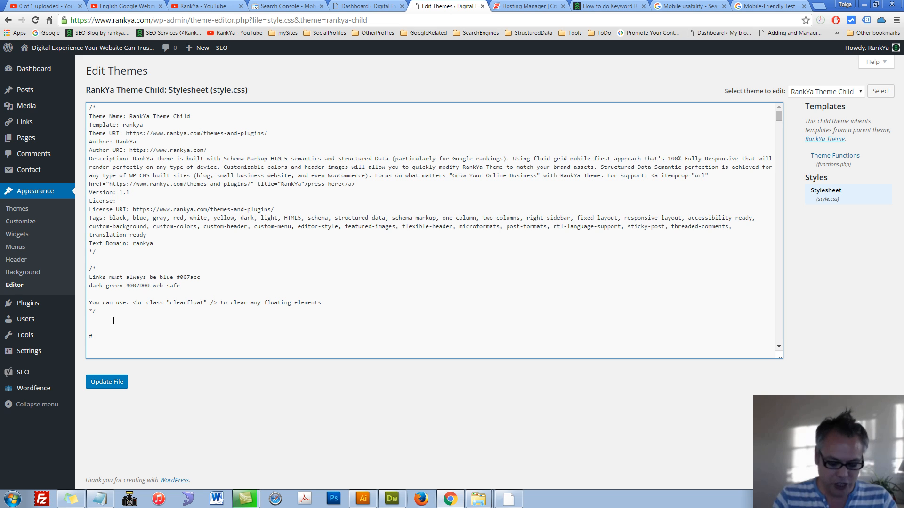
type("site-navigation")
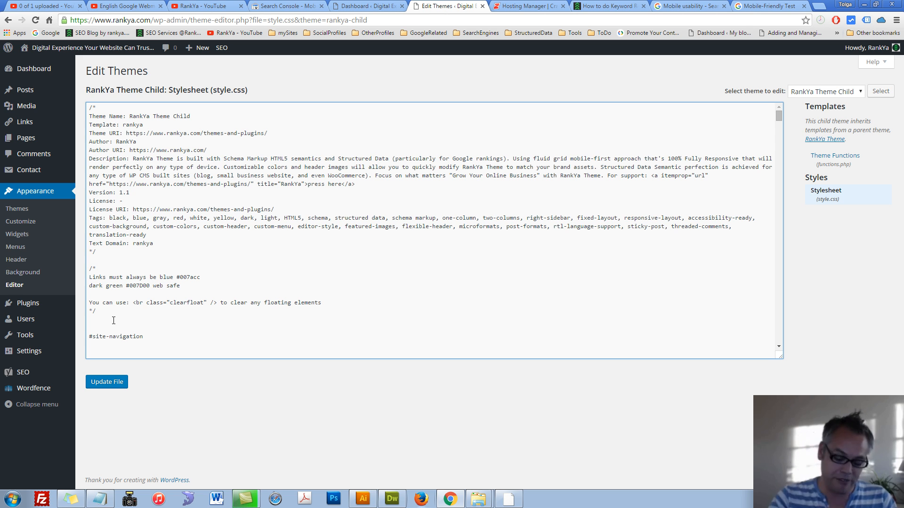
type("ul")
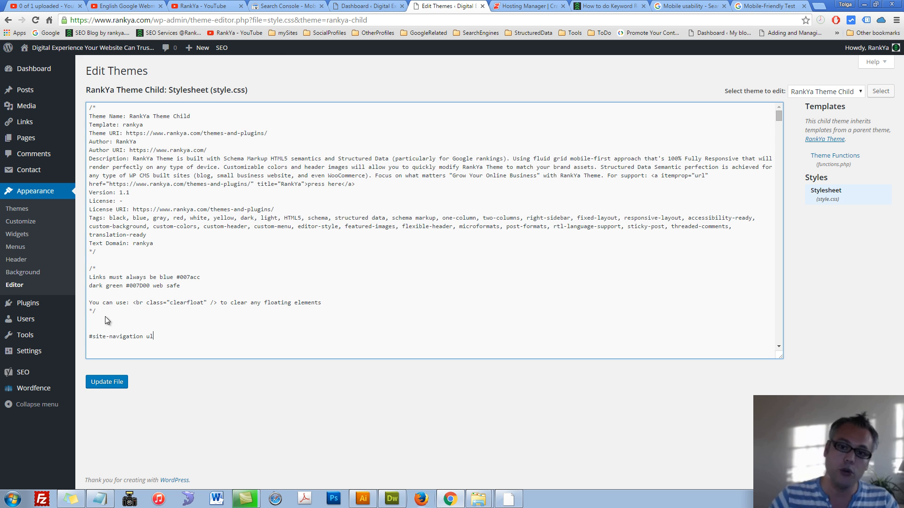
left_click(609, 7)
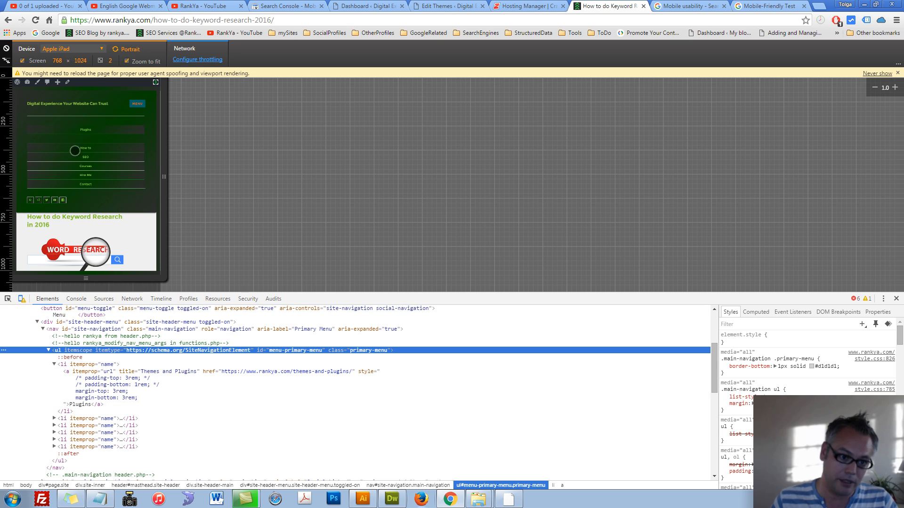
mouse_move(81, 143)
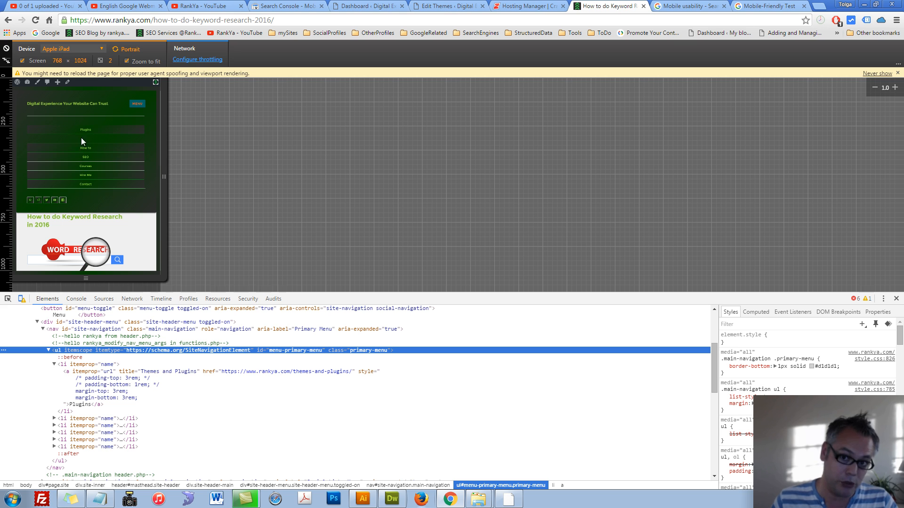
left_click(81, 364)
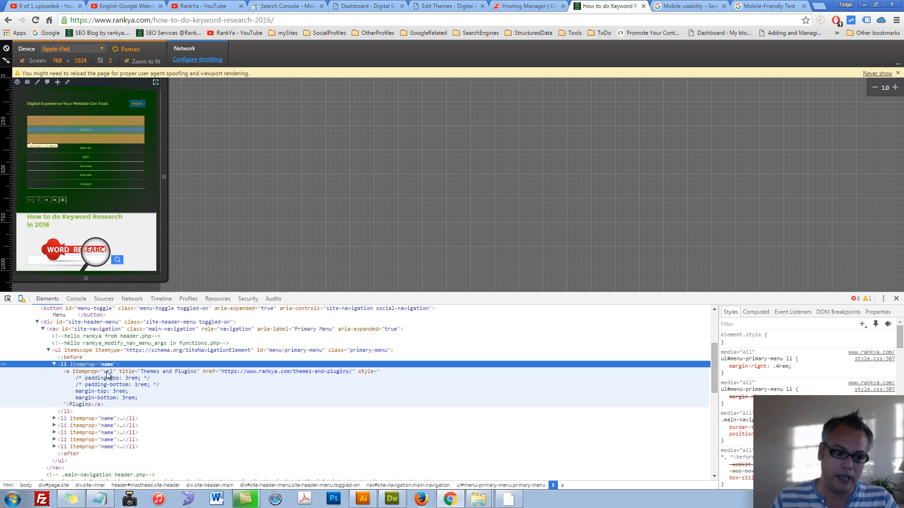
- Complete the '#site-navigation ul li' rule with padding-top:3rem; padding-bottom:3rem;
left_click(443, 7)
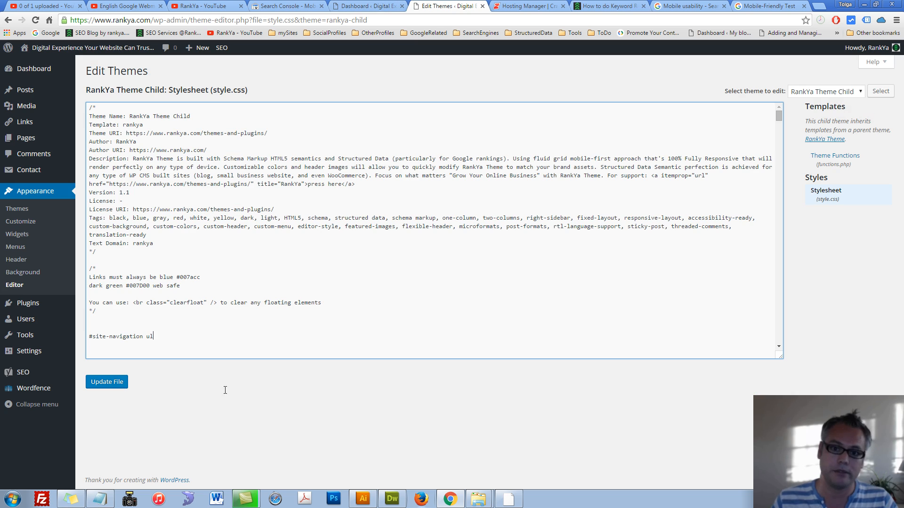
type("li")
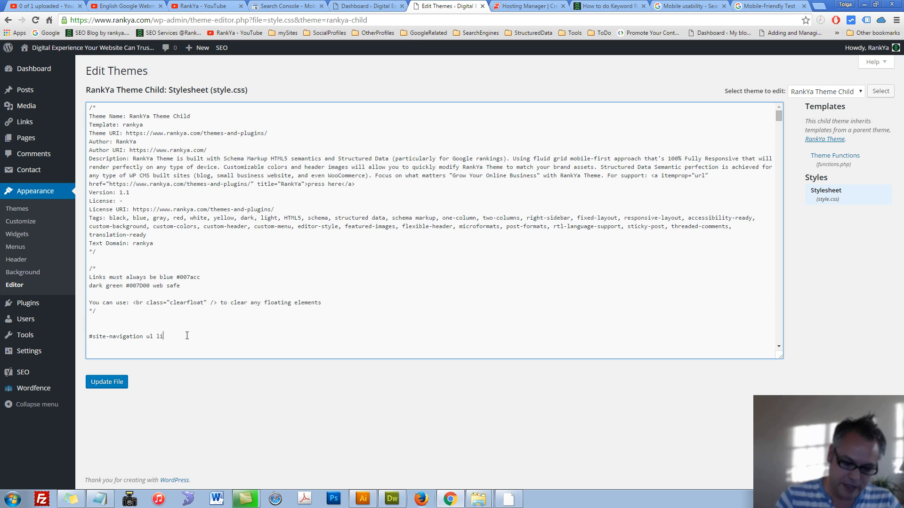
type("{}")
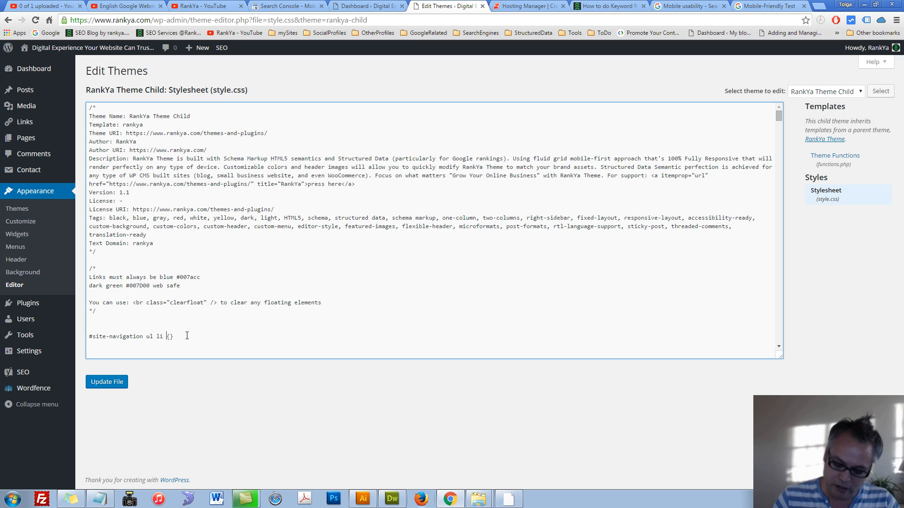
key("enter")
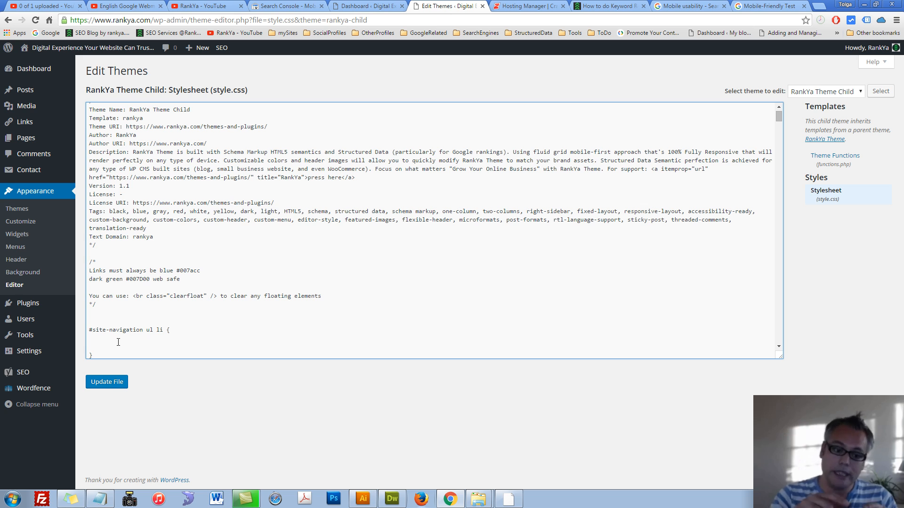
type("padding-t")
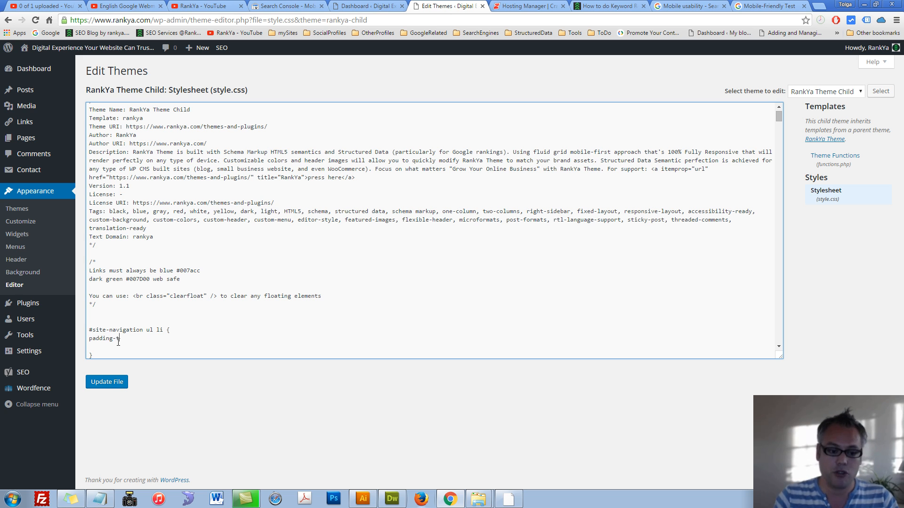
type("op:")
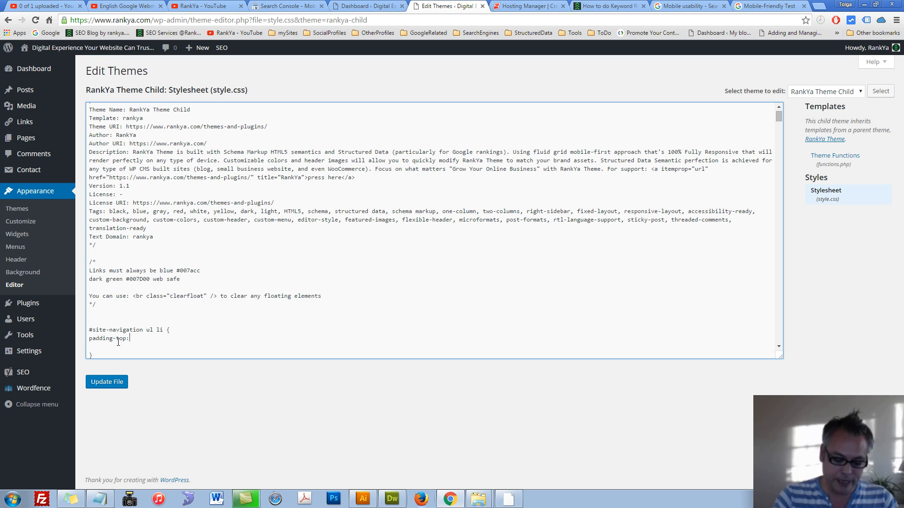
type("3rem;")
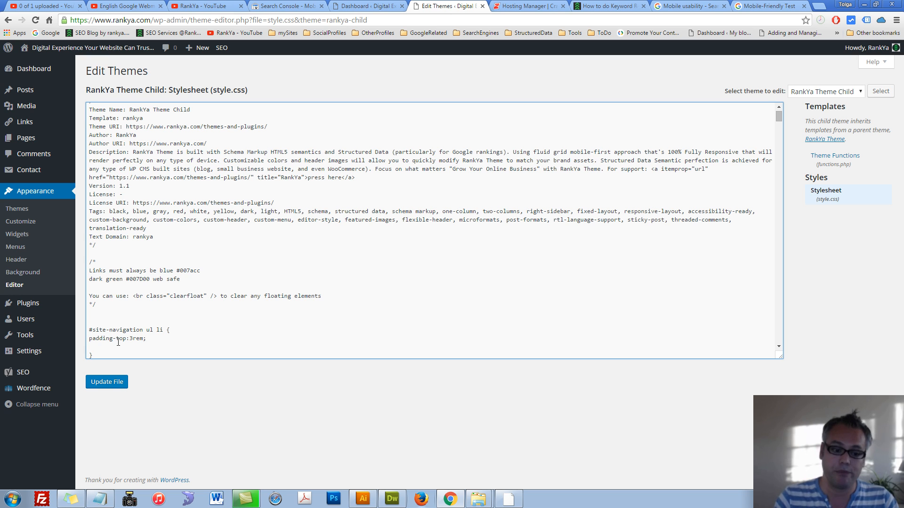
type("padding-bottom")
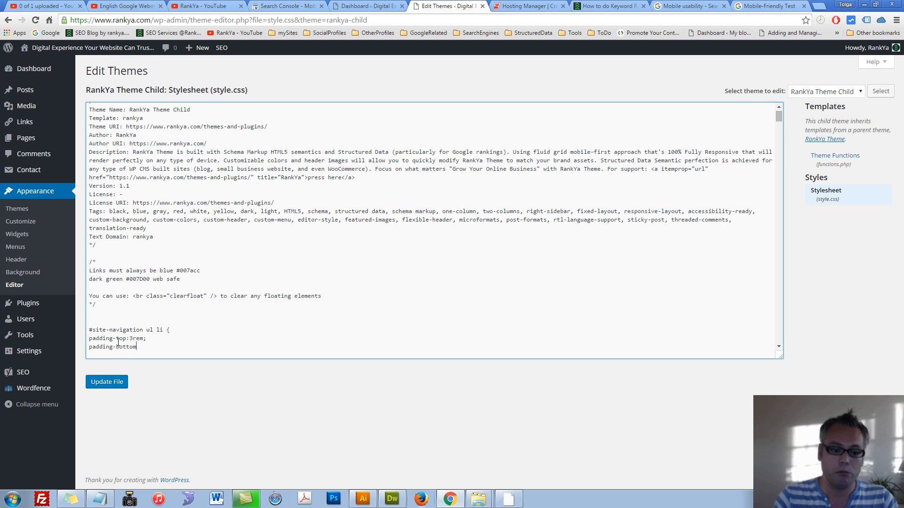
type(":3rem;")
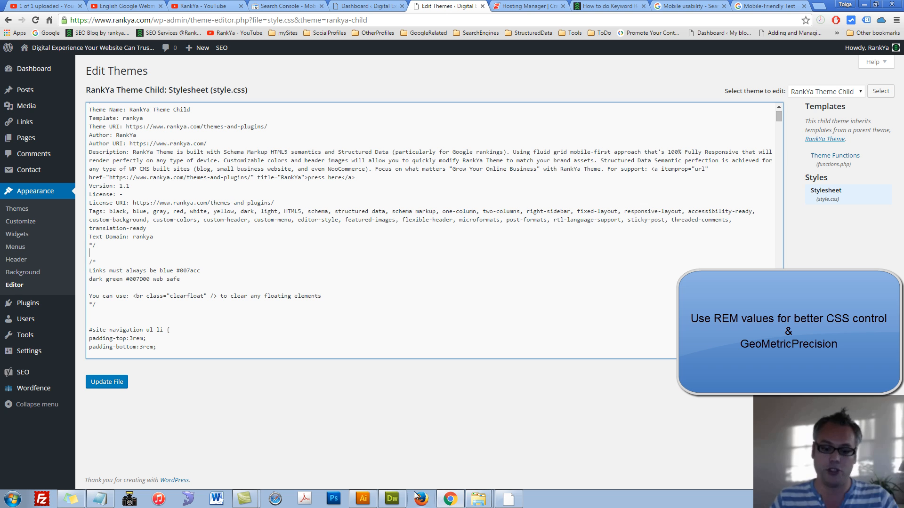
- Open the parent theme's style.css in Dreamweaver, search 'body' and select the 16px font-size declaration
left_click(392, 498)
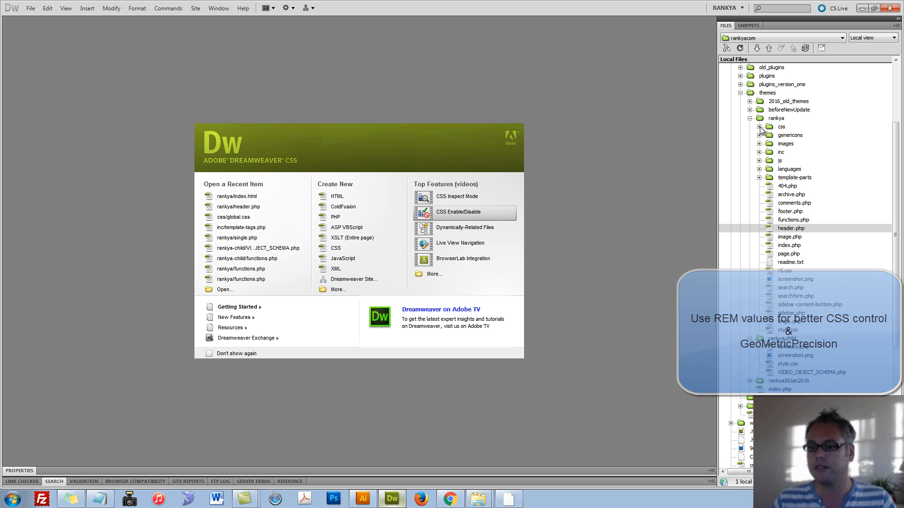
left_click(761, 127)
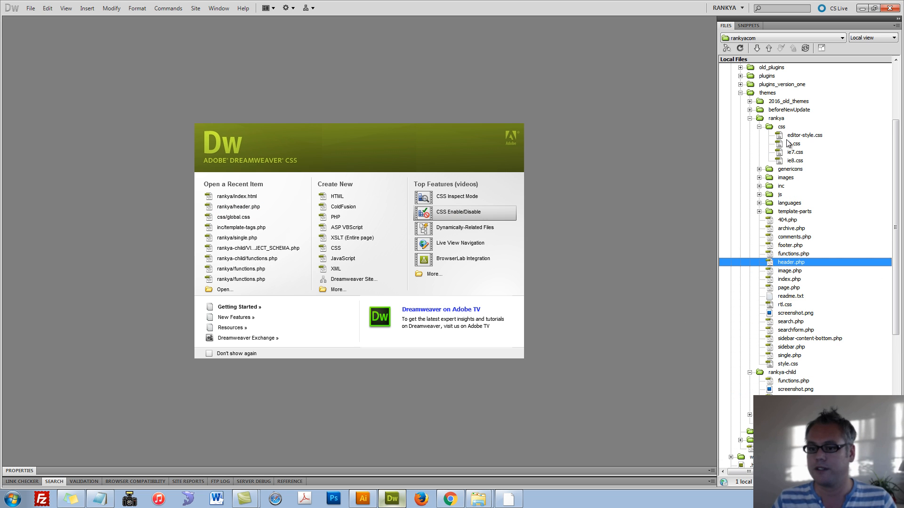
left_click(787, 363)
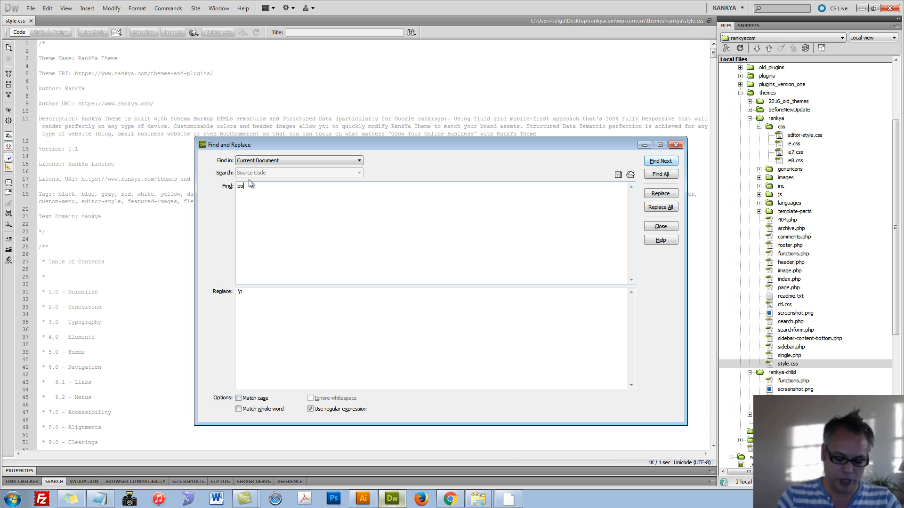
left_click(661, 160)
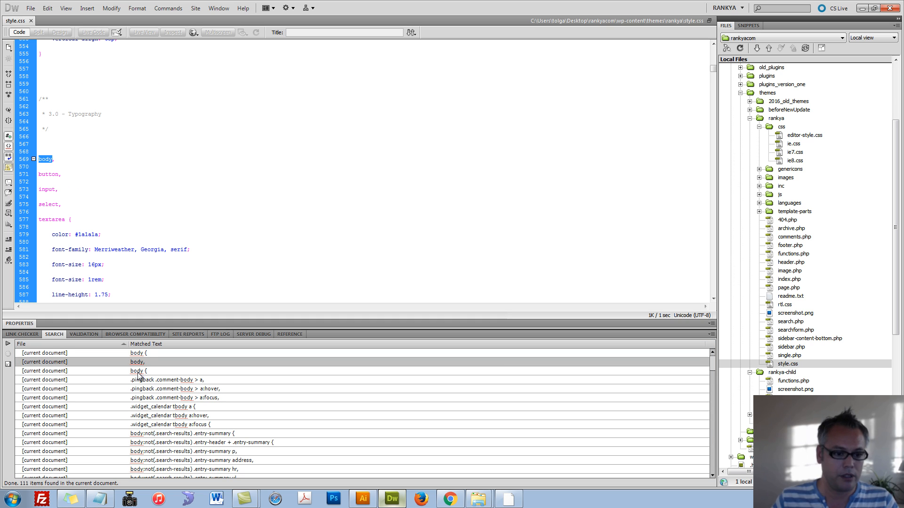
scroll("up", 3)
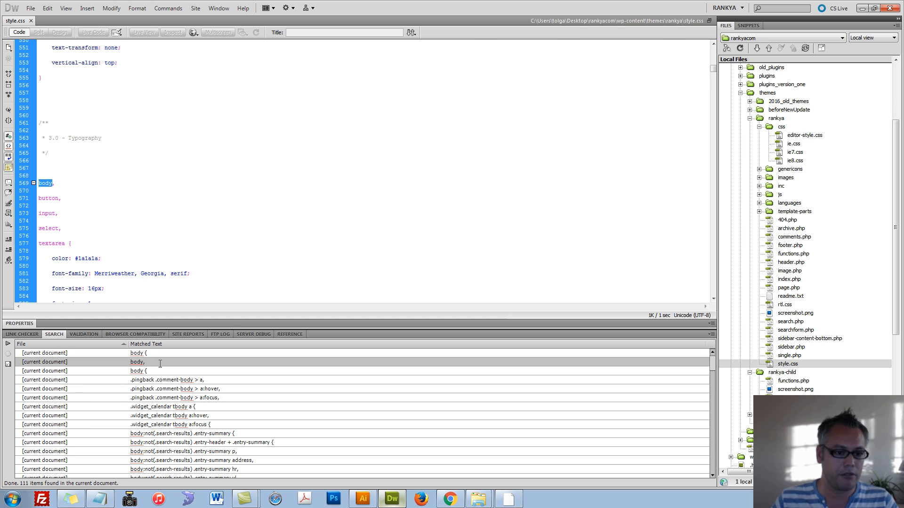
scroll("down", 3)
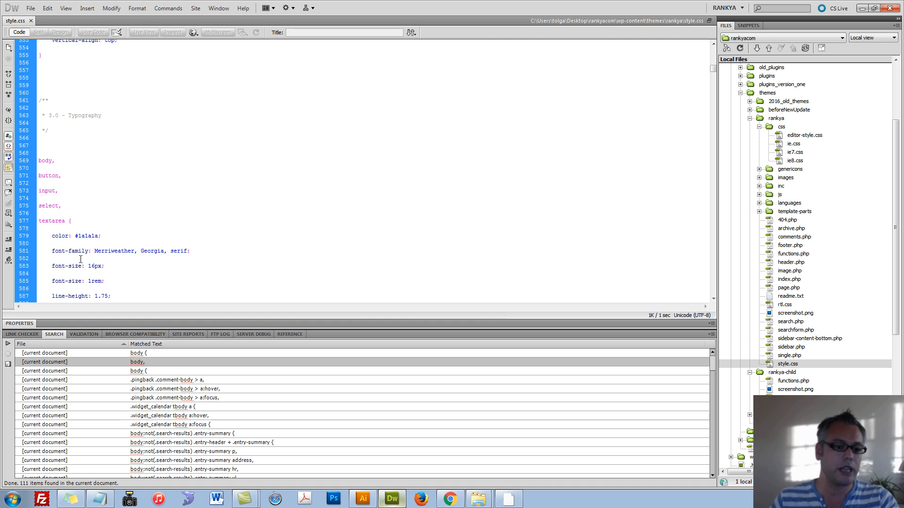
double_click(78, 265)
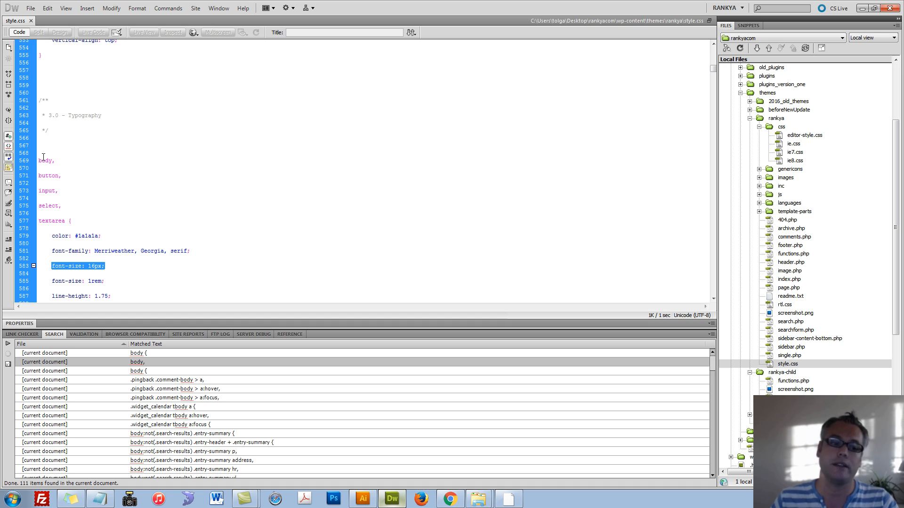
mouse_move(137, 270)
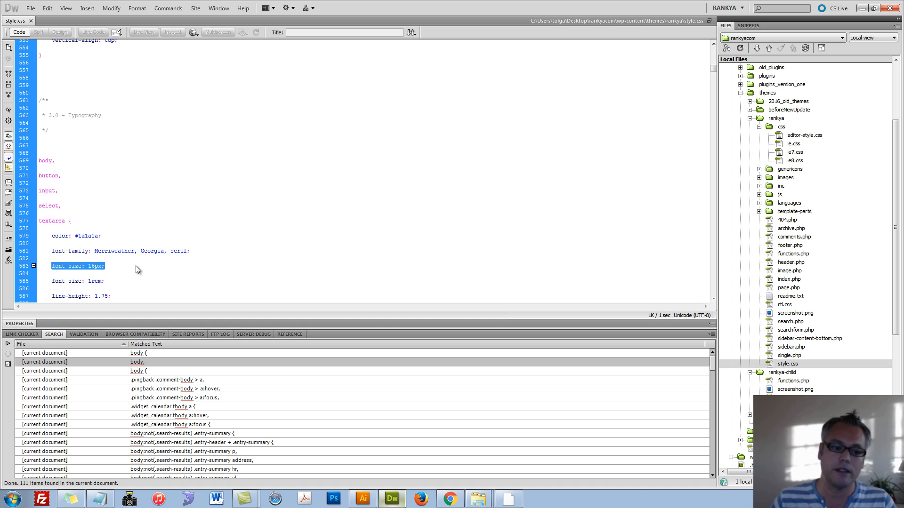
left_click(449, 499)
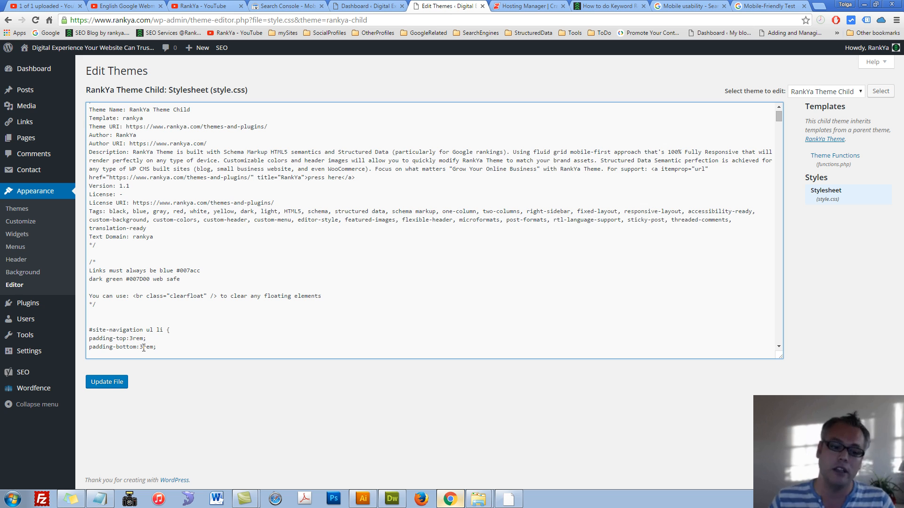
- Check the padding-bottom value against the Calculator to settle on the rule's rem figure
double_click(143, 348)
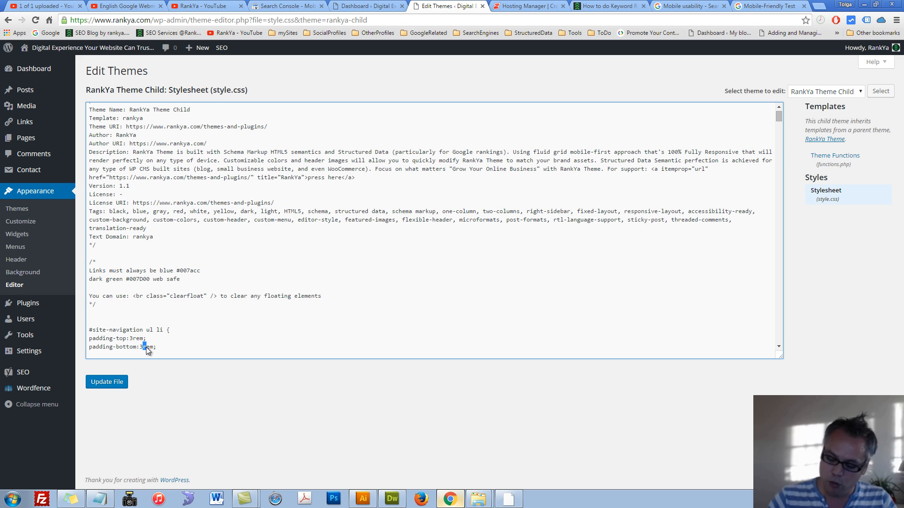
left_click(537, 499)
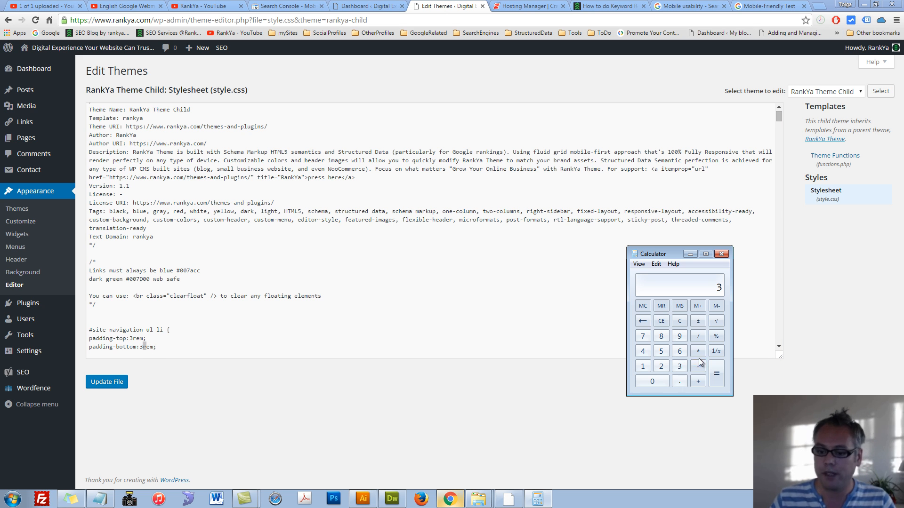
left_click(698, 366)
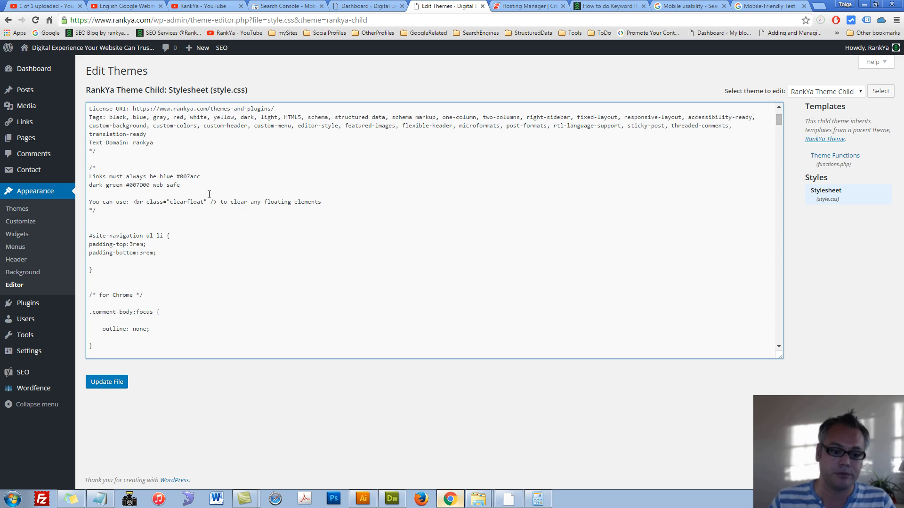
- Review the #site-navigation ul li rule and save the child stylesheet with Update File
double_click(125, 235)
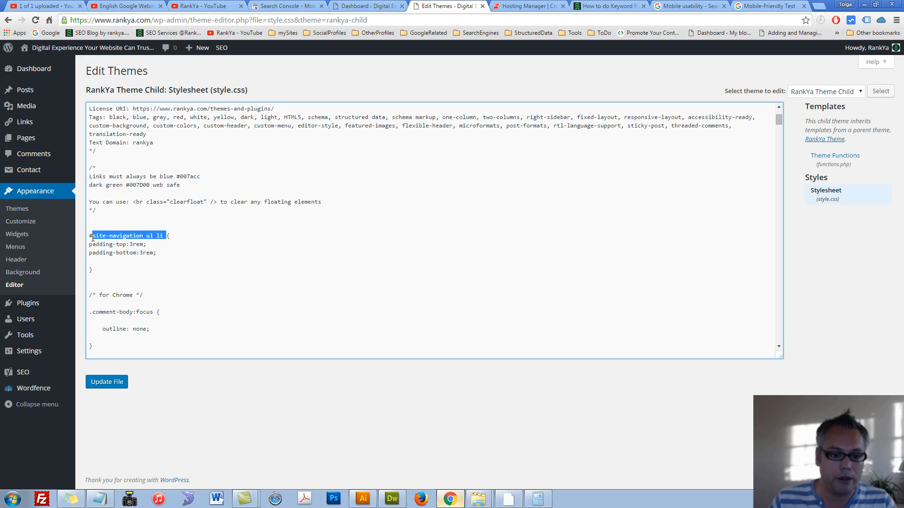
left_click(148, 236)
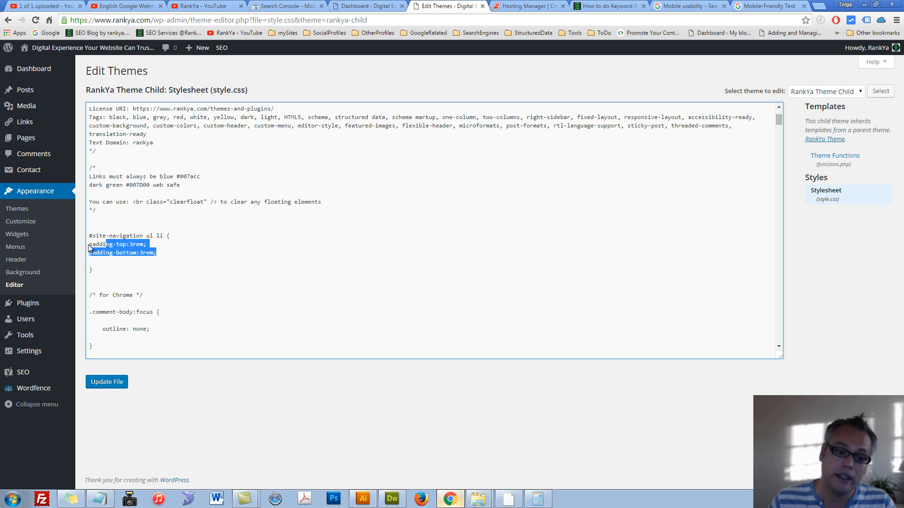
left_click(182, 262)
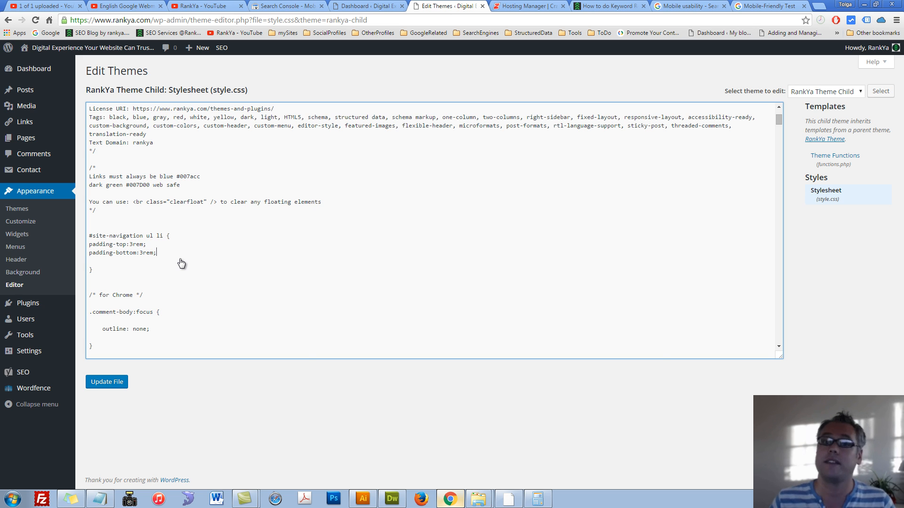
mouse_move(831, 202)
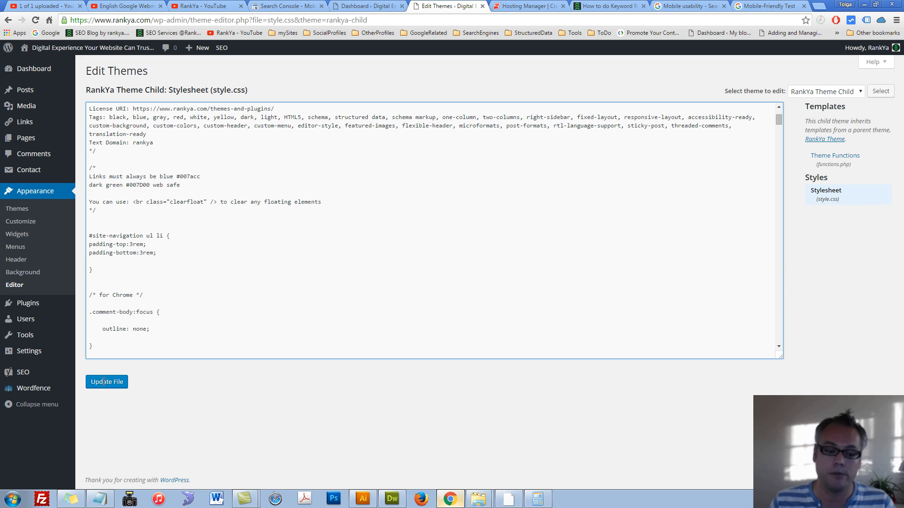
left_click(106, 381)
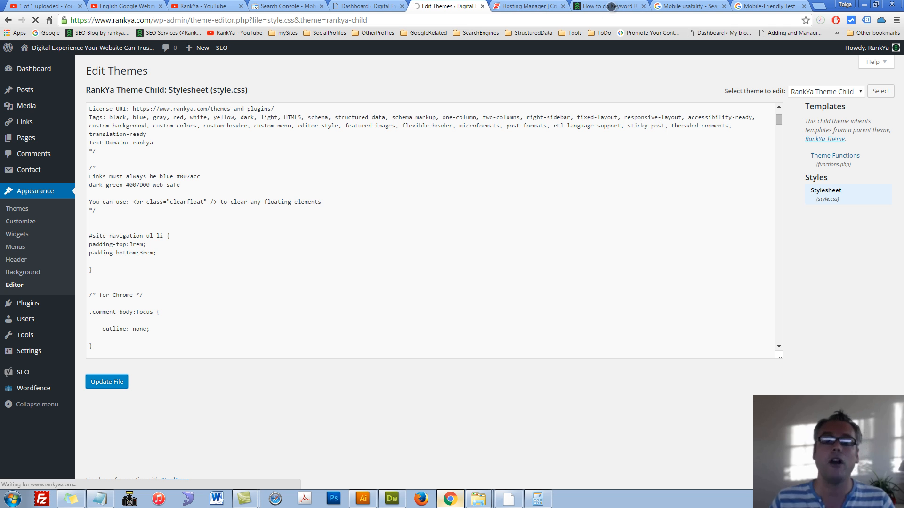
- Hard-reload the keyword research article in iPad view to see the roomier menu items
left_click(605, 6)
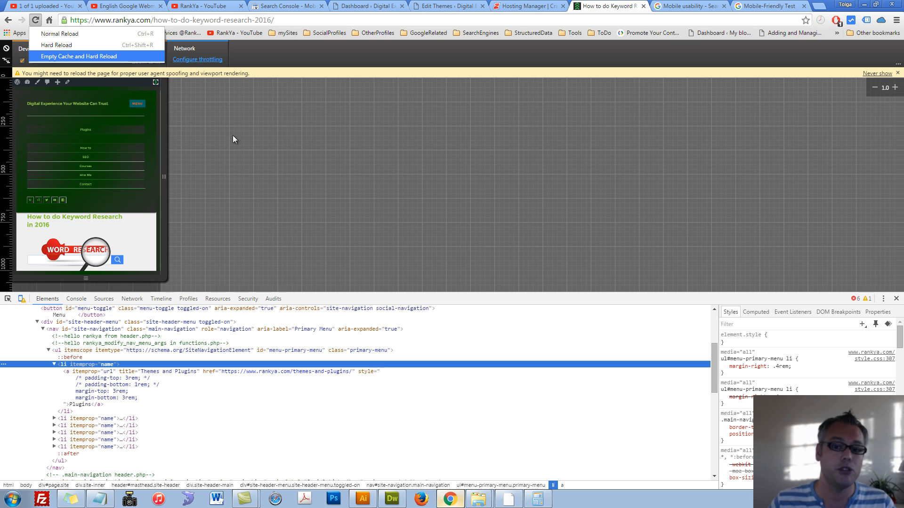
mouse_move(95, 133)
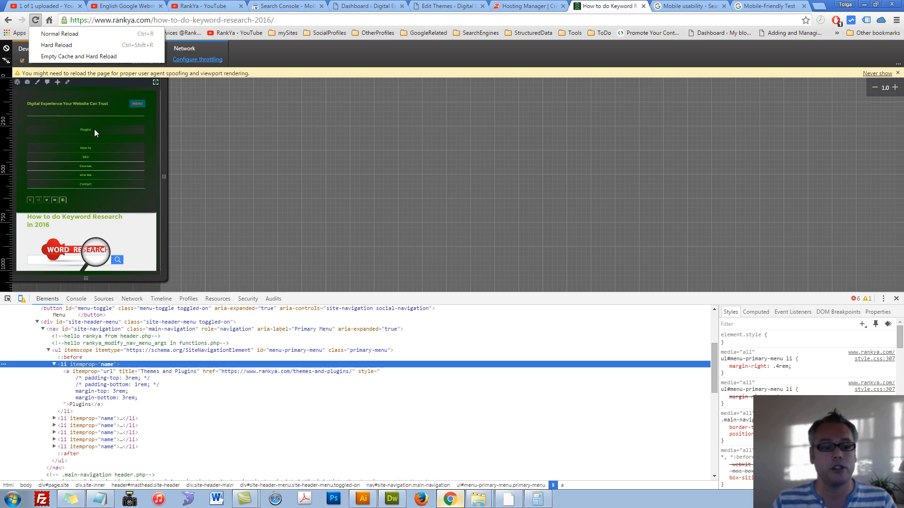
mouse_move(86, 167)
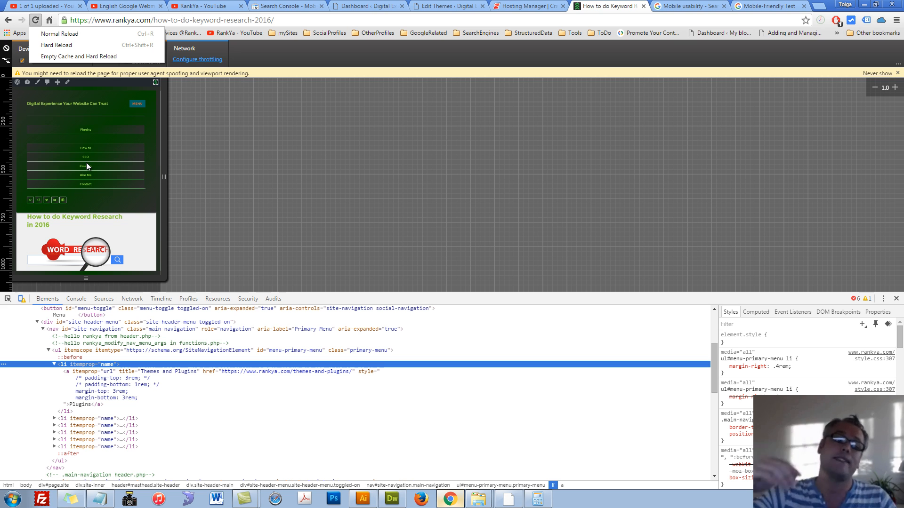
mouse_move(38, 30)
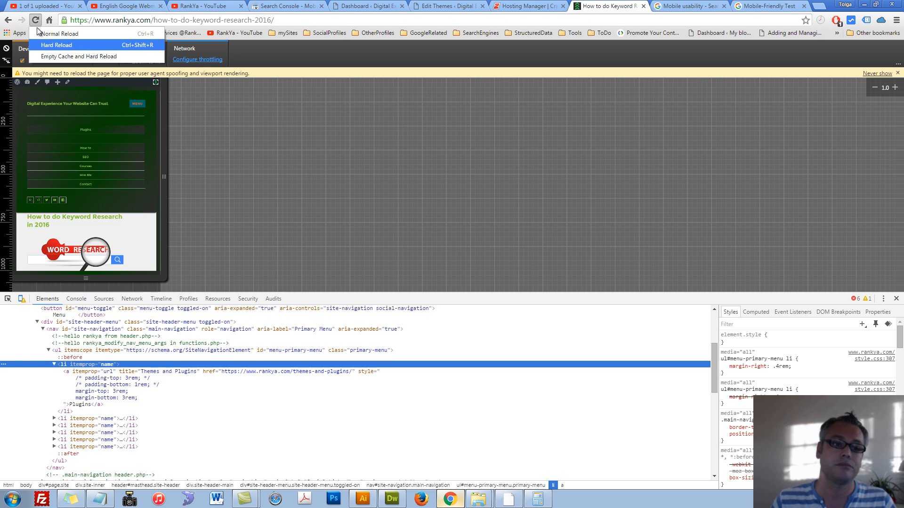
left_click(56, 45)
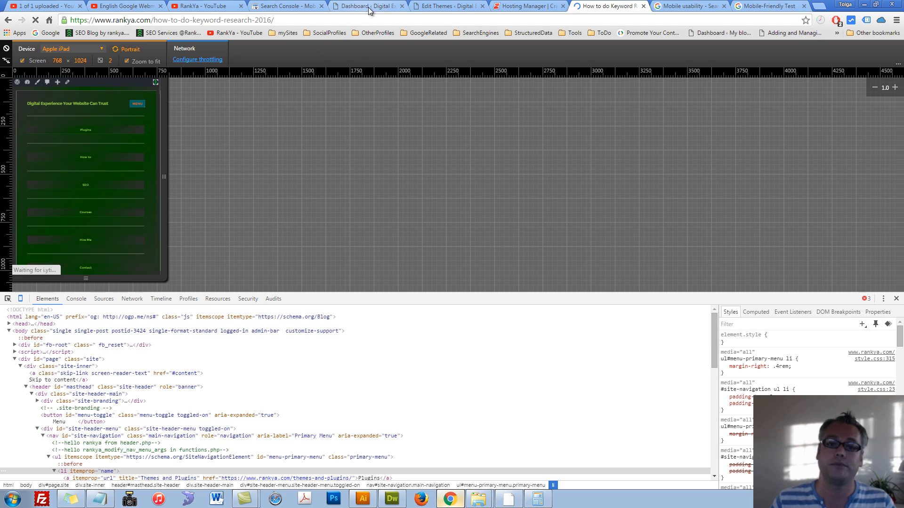
mouse_move(446, 7)
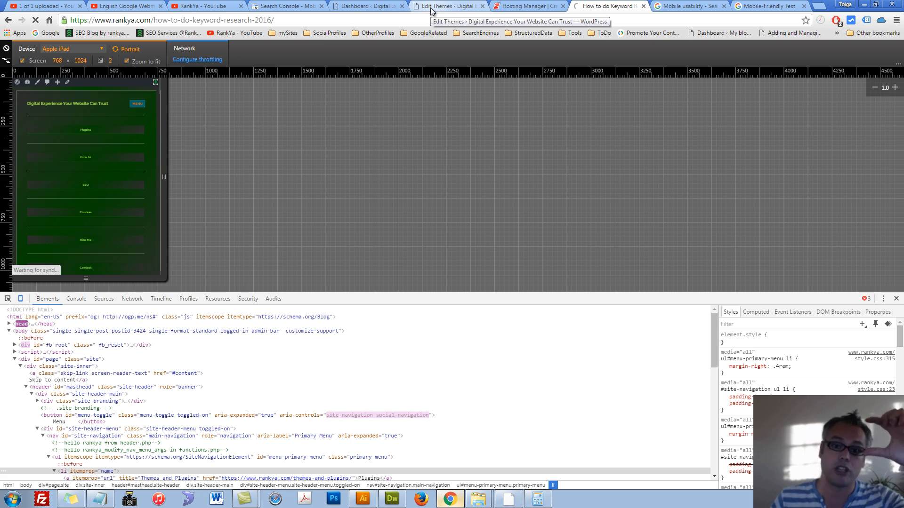
- Delete the #site-navigation ul li padding rule from the child stylesheet and return to Search Console
left_click(446, 7)
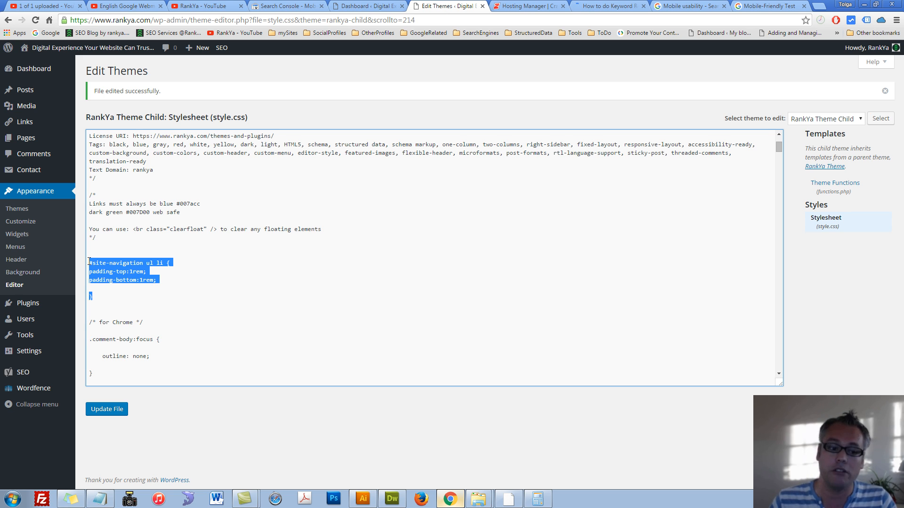
key("Delete")
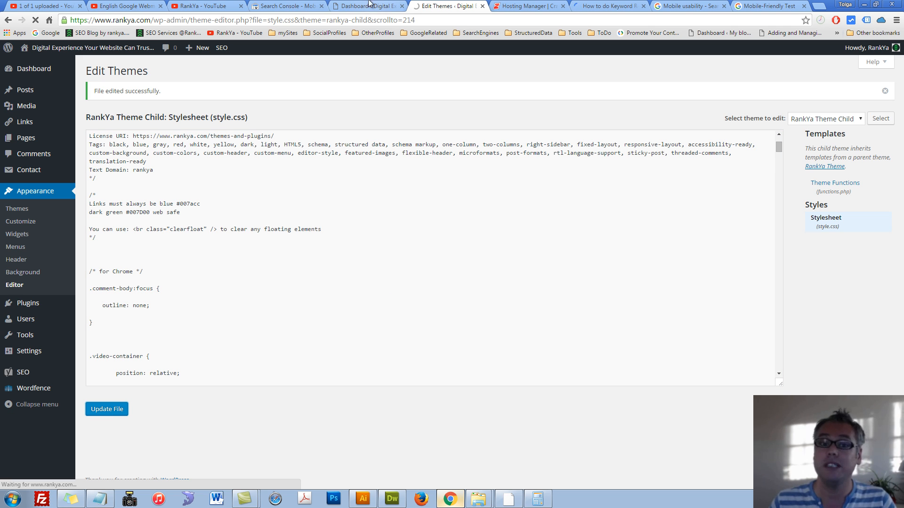
left_click(286, 7)
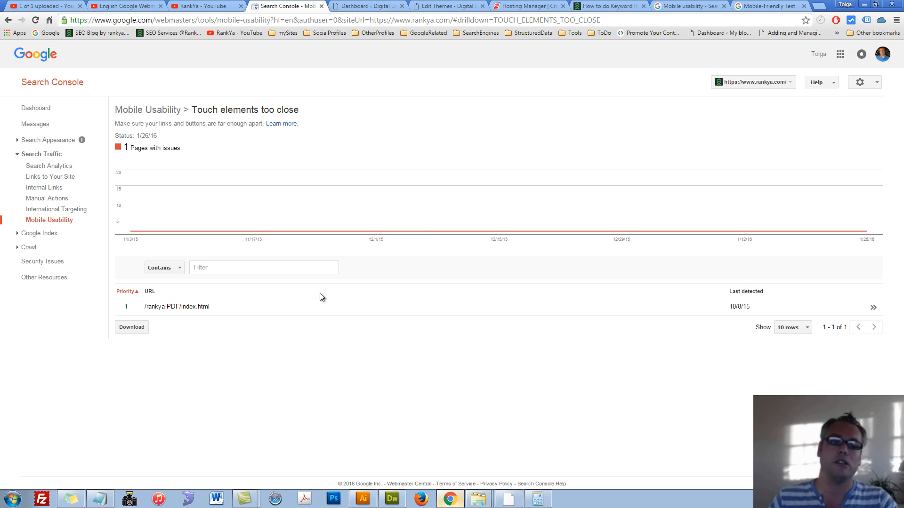
mouse_move(228, 323)
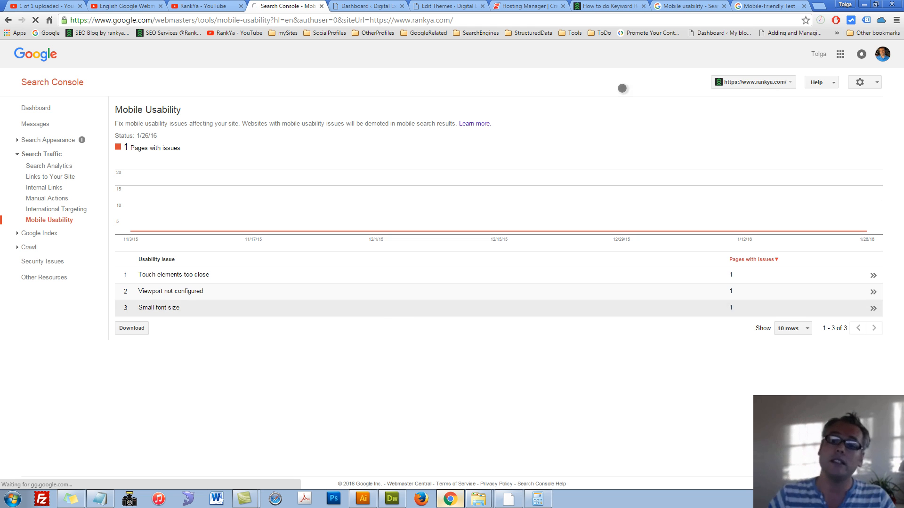
- Switch back to the iPad-emulated keyword research article preview
left_click(609, 6)
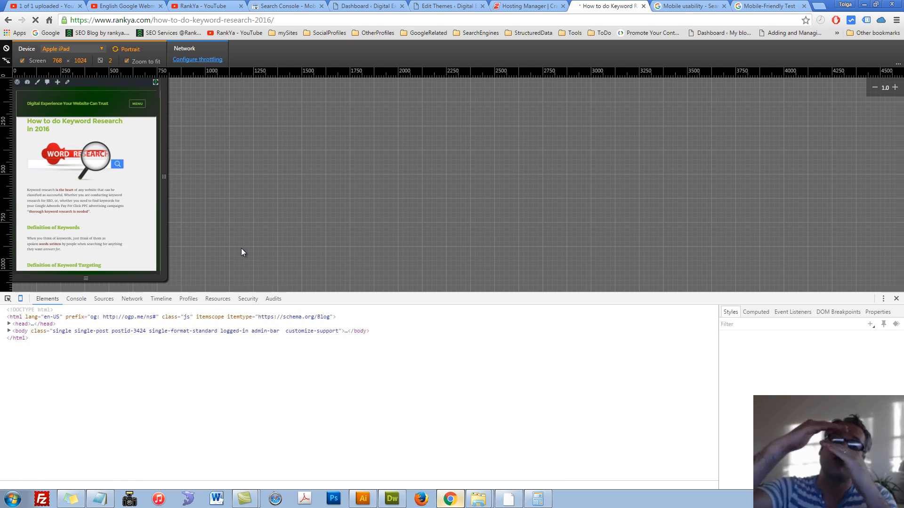
- Inspect the menu toggle button on the emulated page, then return to the Search Console report
left_click(10, 330)
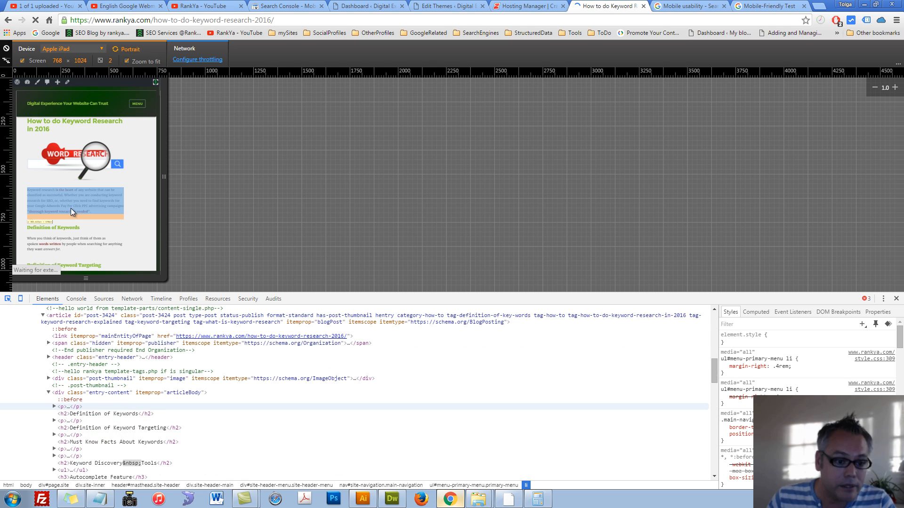
left_click(137, 104)
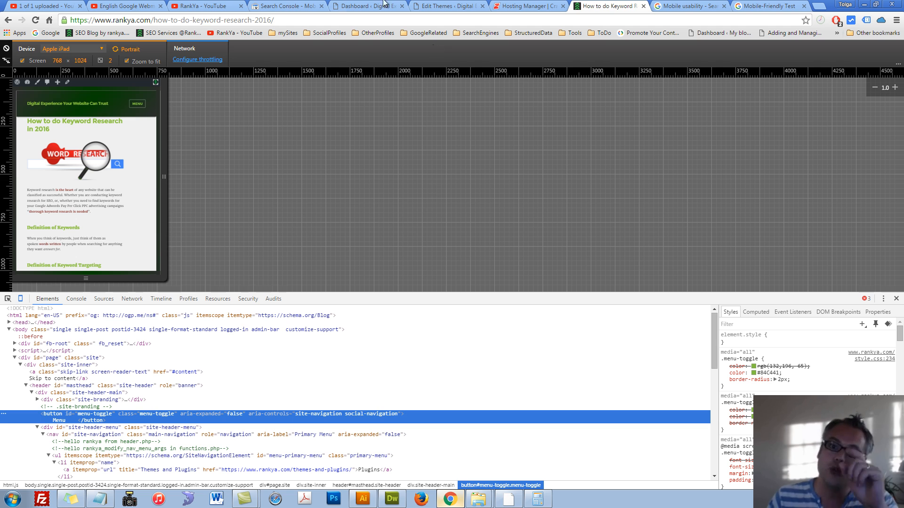
left_click(287, 7)
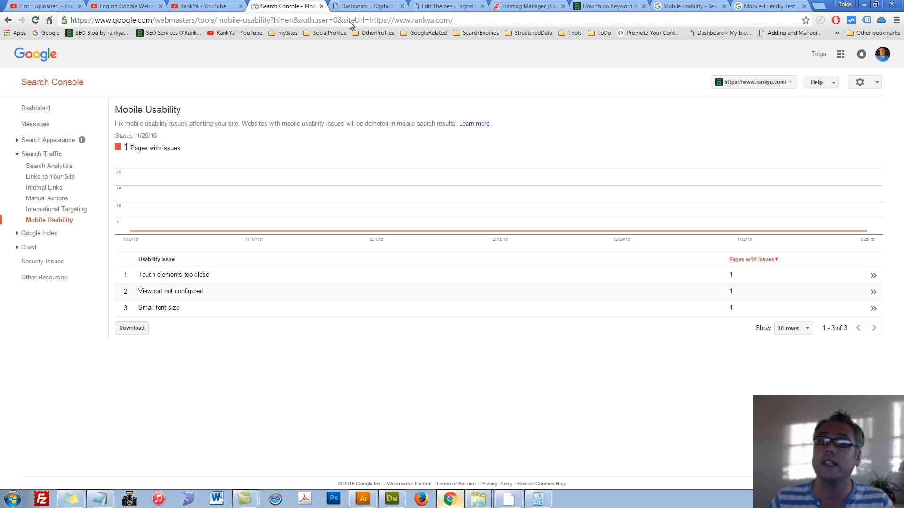
- Switch to the RankYa YouTube channel's featured page showing the Keyword Research 2016 video
left_click(201, 6)
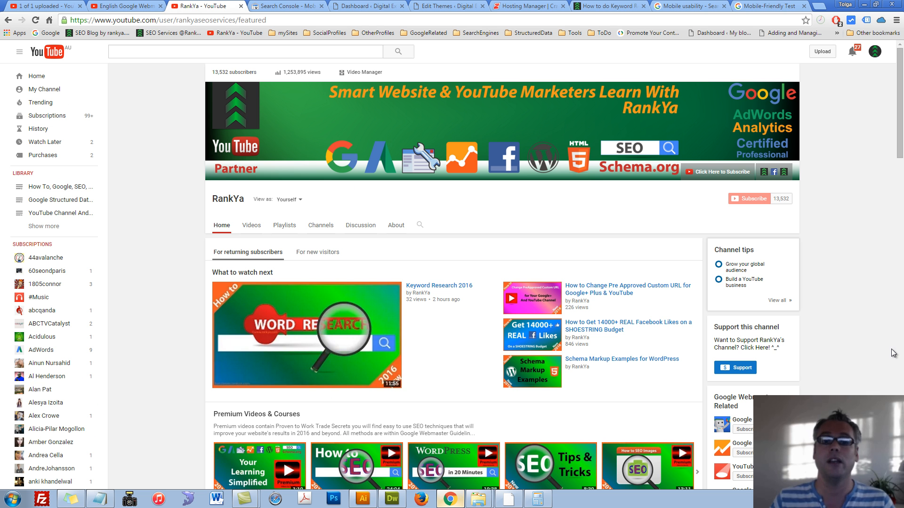
mouse_move(857, 350)
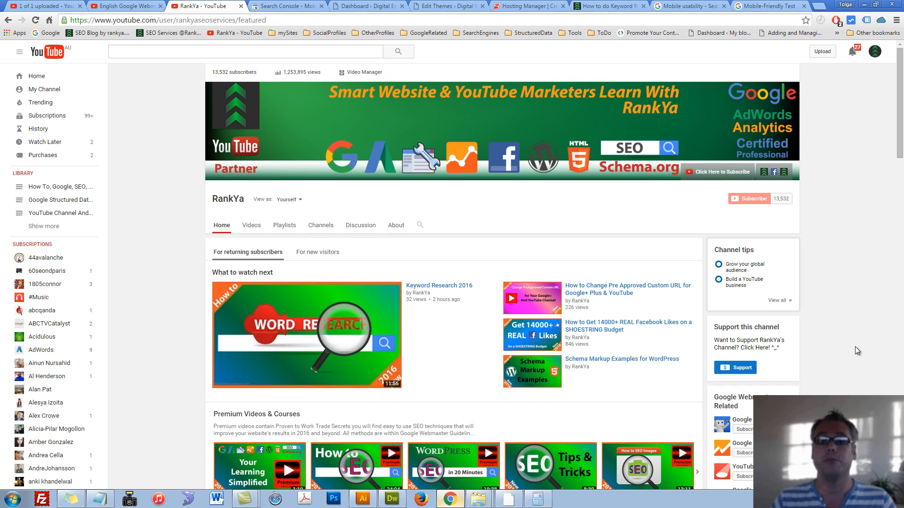